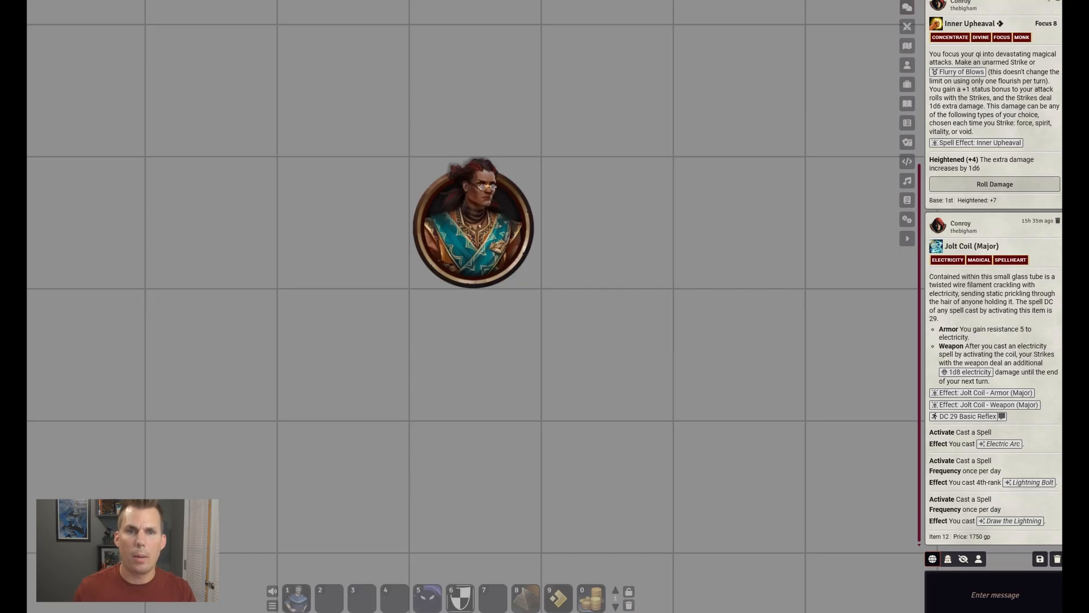
mouse_move(907, 84)
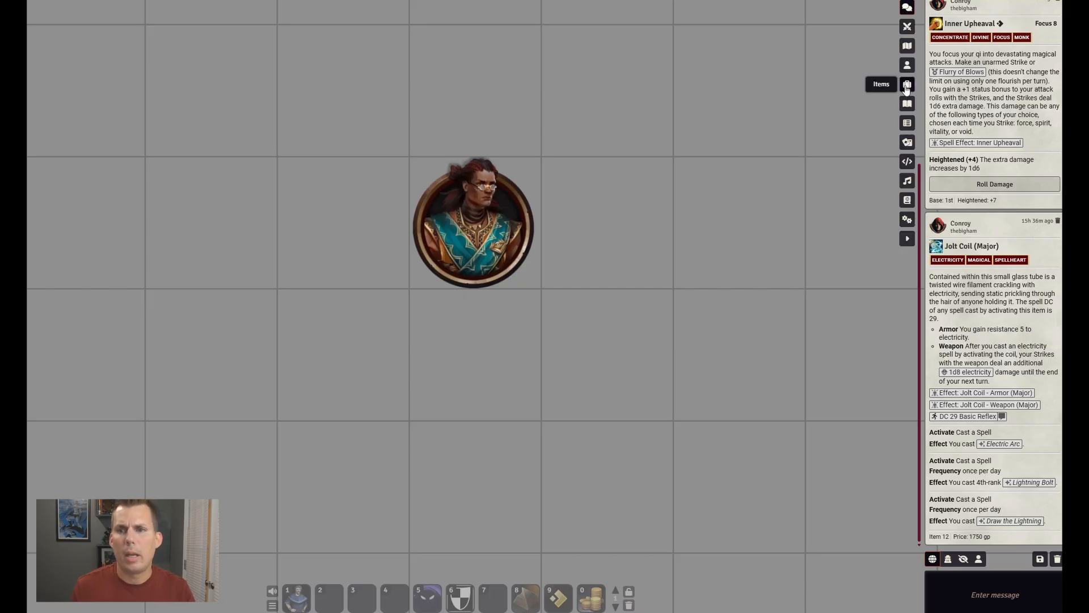
Open the Items sidebar directory listing the world's item folders and items
click(907, 84)
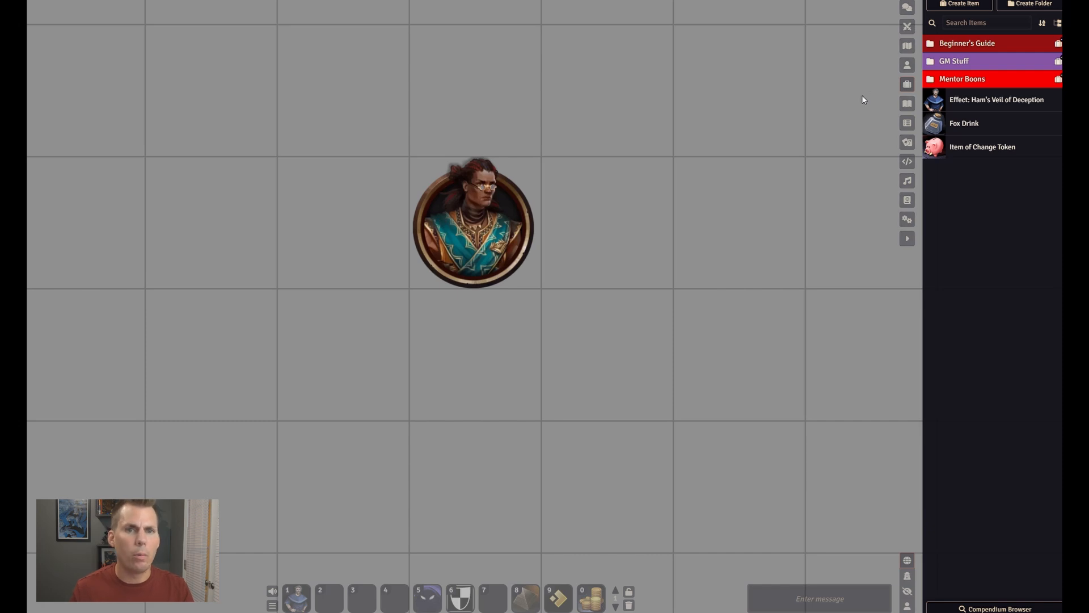
mouse_move(986, 123)
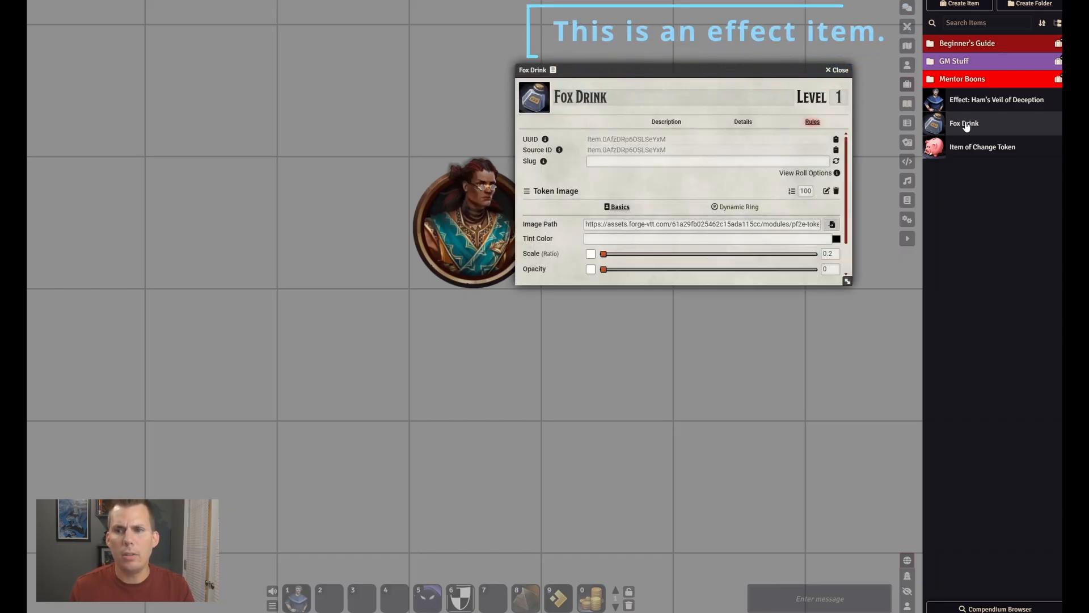
Read Fox Drink's description, then inspect its rule element type list on Rules
click(665, 122)
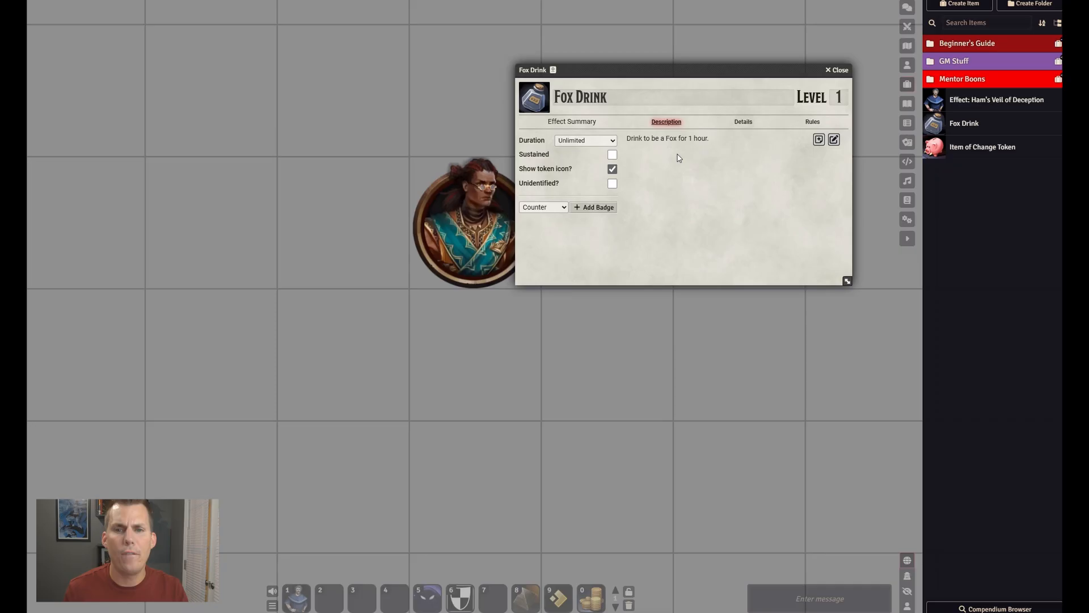
mouse_move(812, 121)
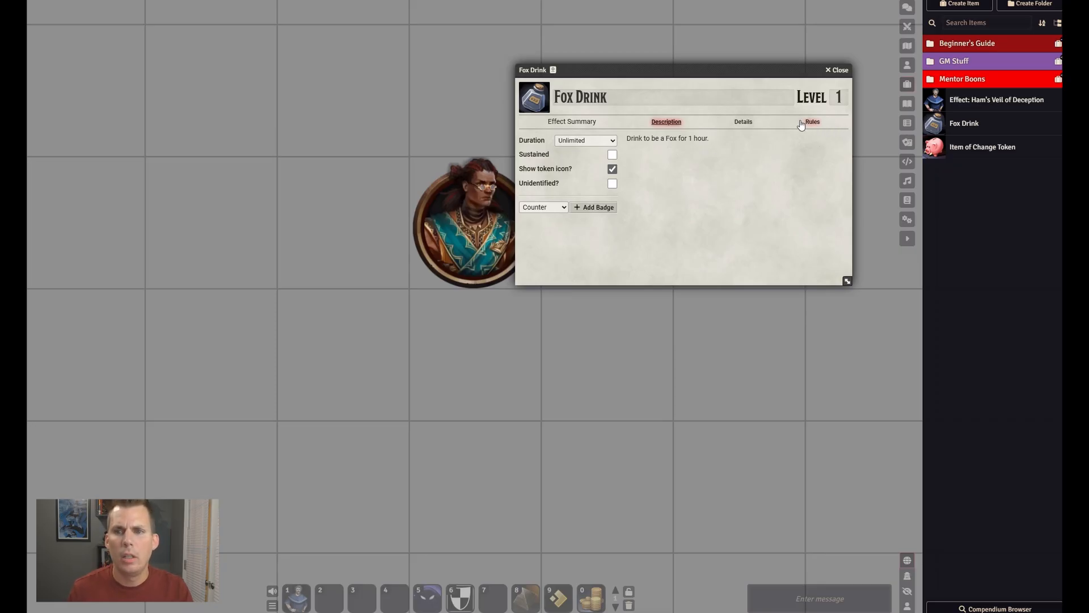
mouse_move(817, 128)
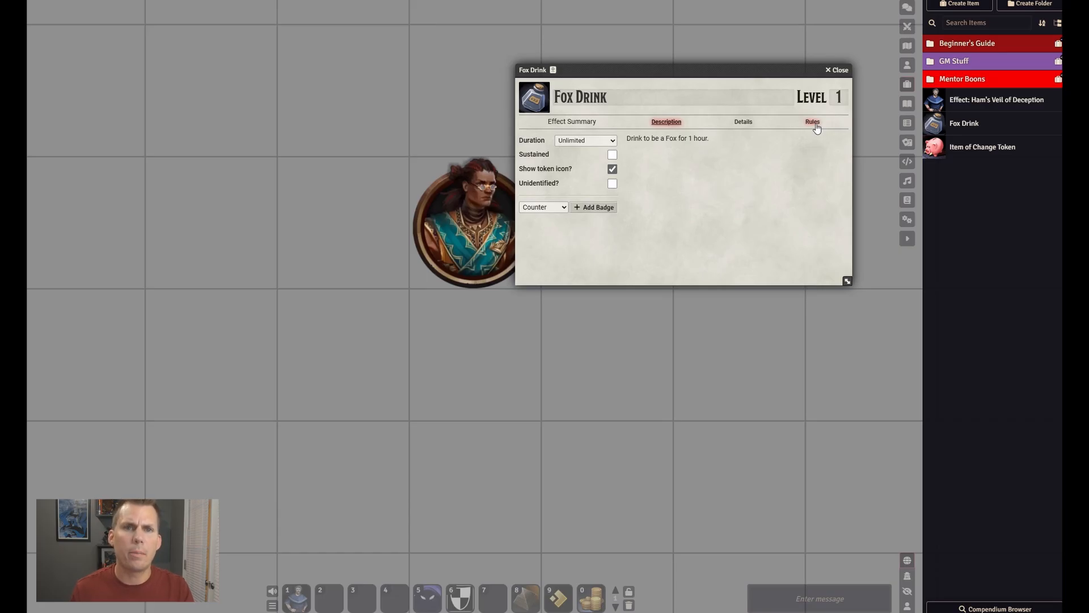
click(812, 121)
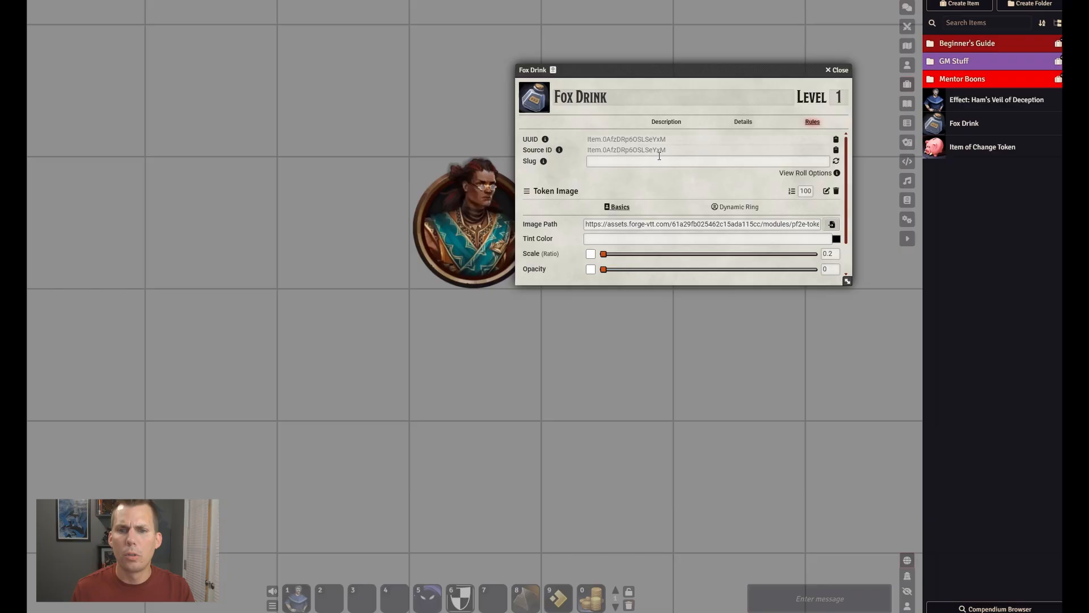
scroll(down, 3)
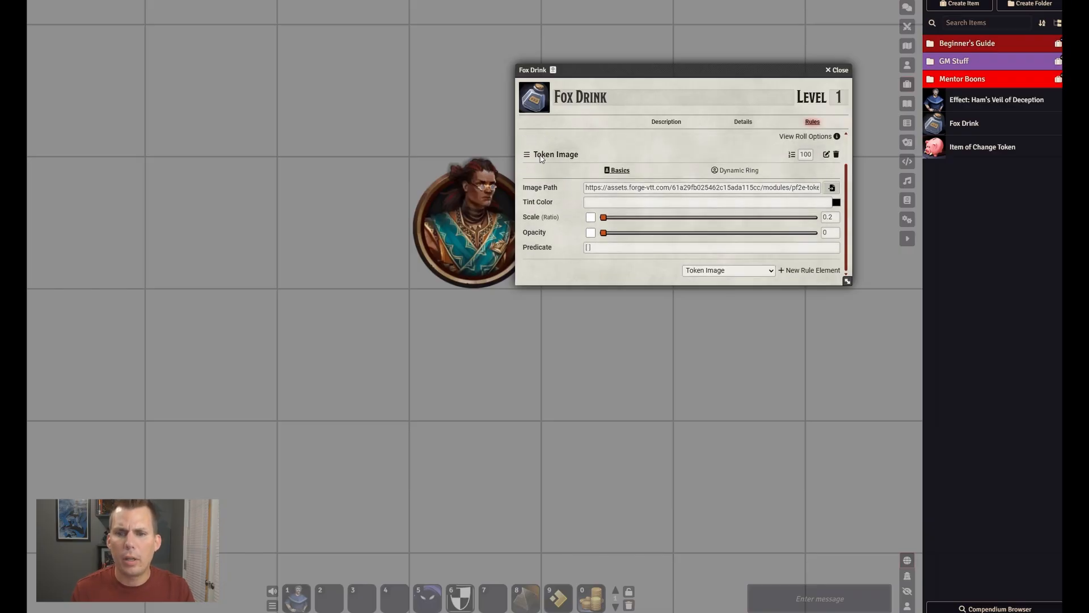
mouse_move(638, 154)
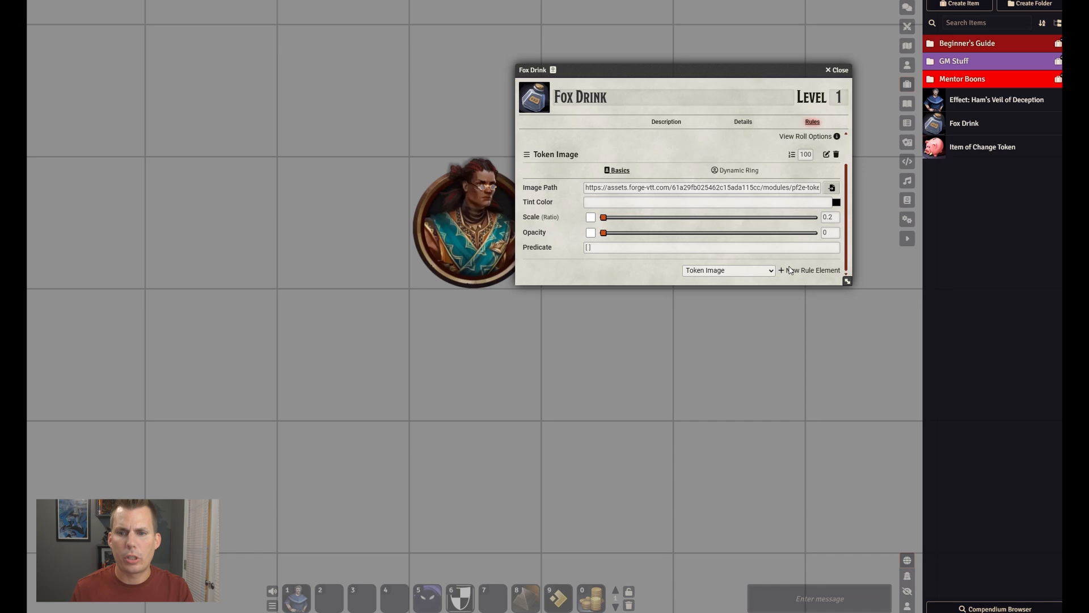
click(728, 270)
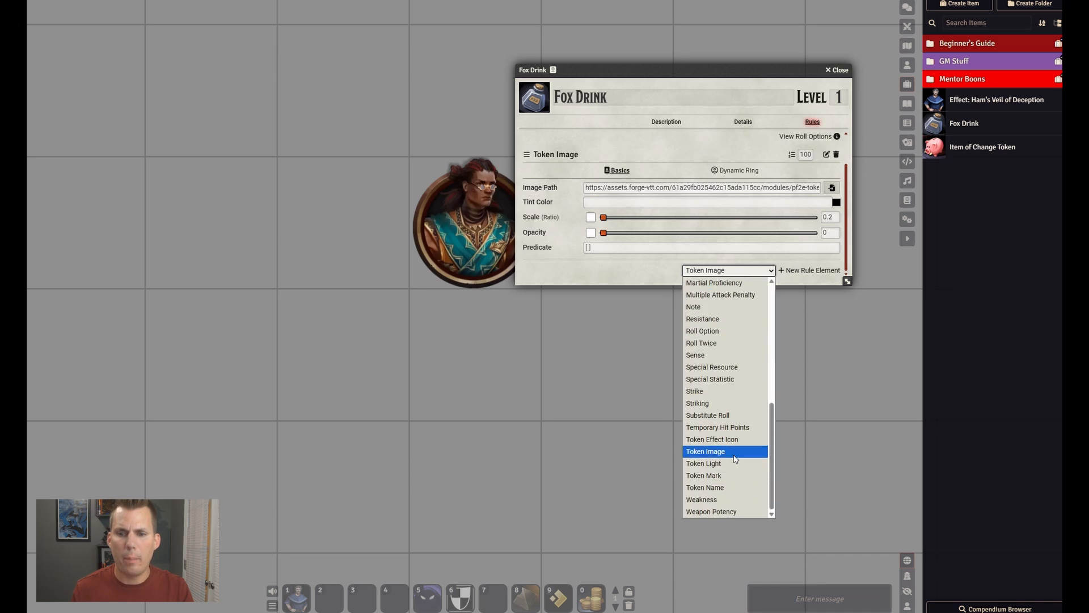
click(704, 451)
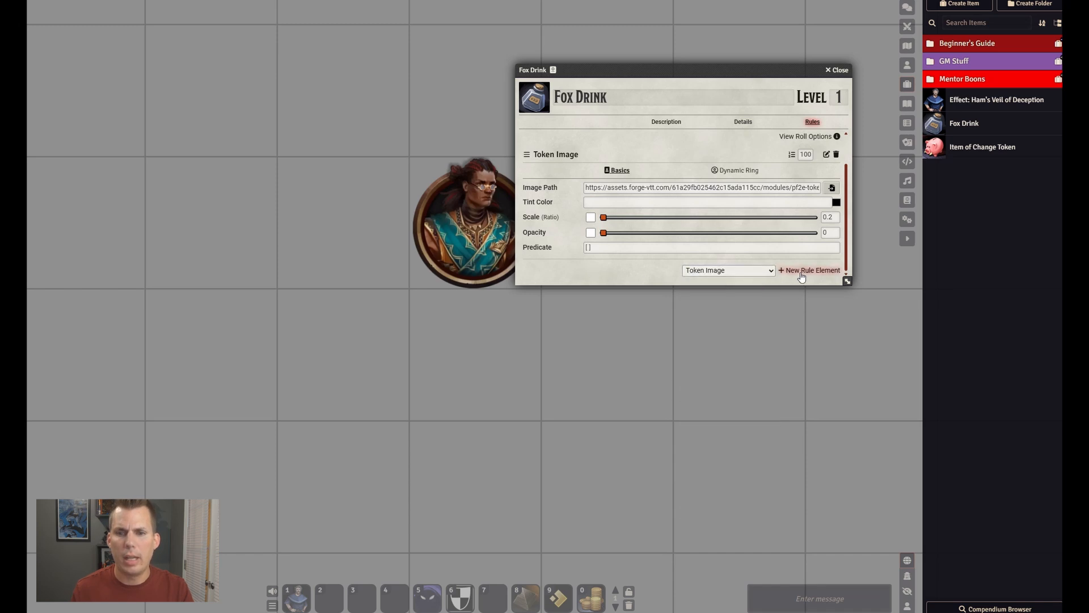
Check the Token Image rule's Predicate, Dynamic Ring and Basics settings, then close Fox Drink
click(709, 247)
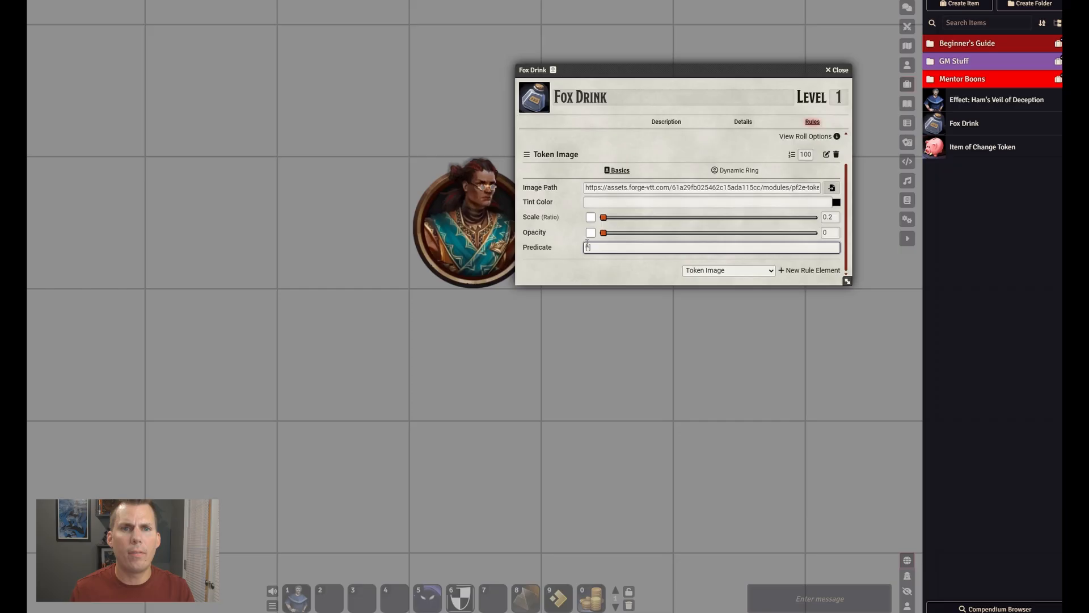
text([])
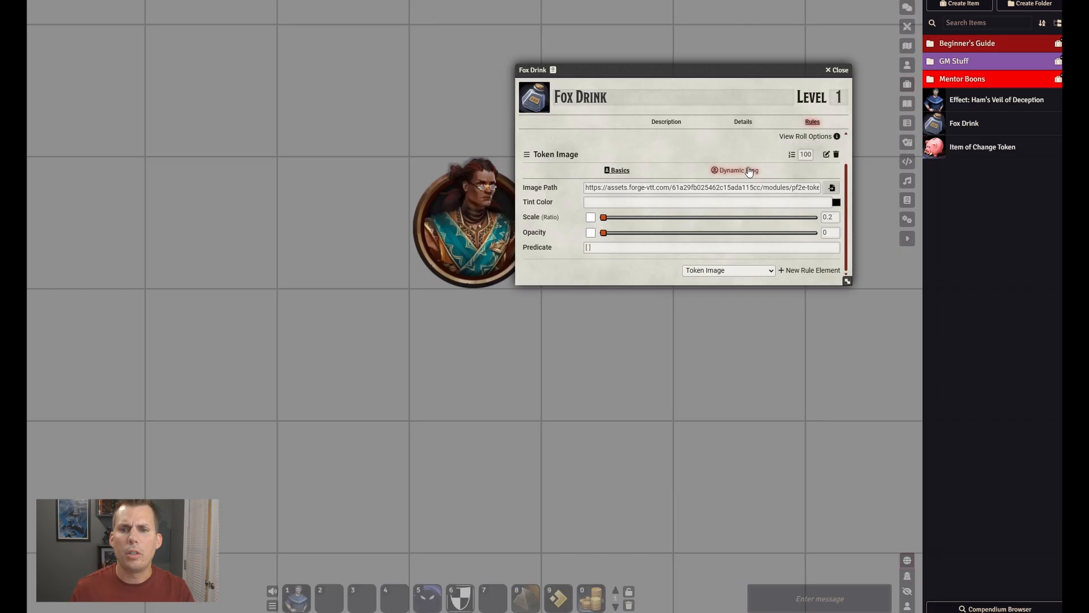
click(734, 170)
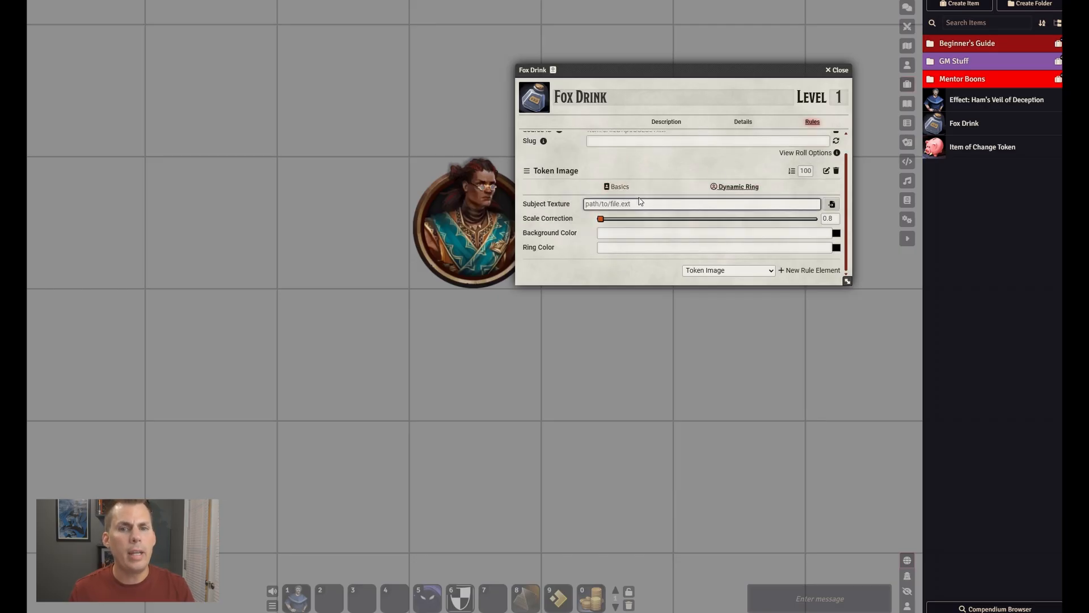
click(616, 186)
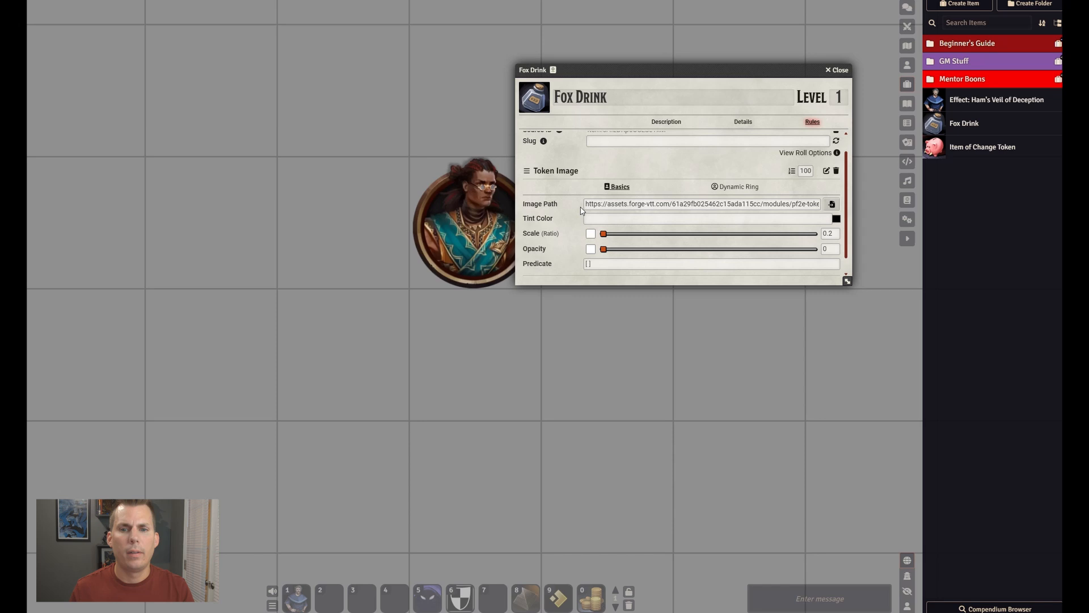
click(836, 69)
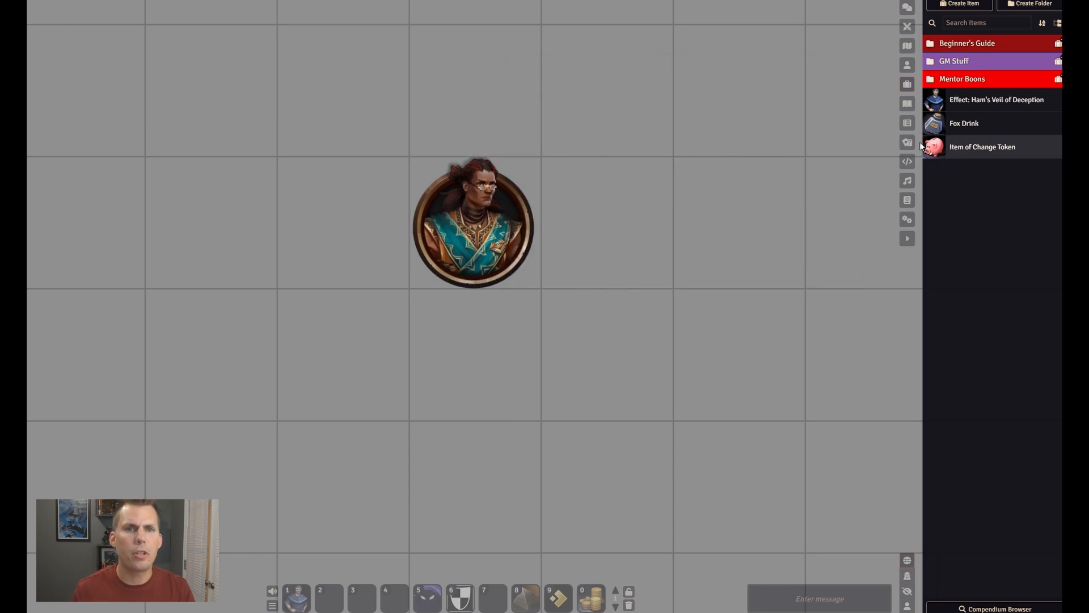
click(474, 222)
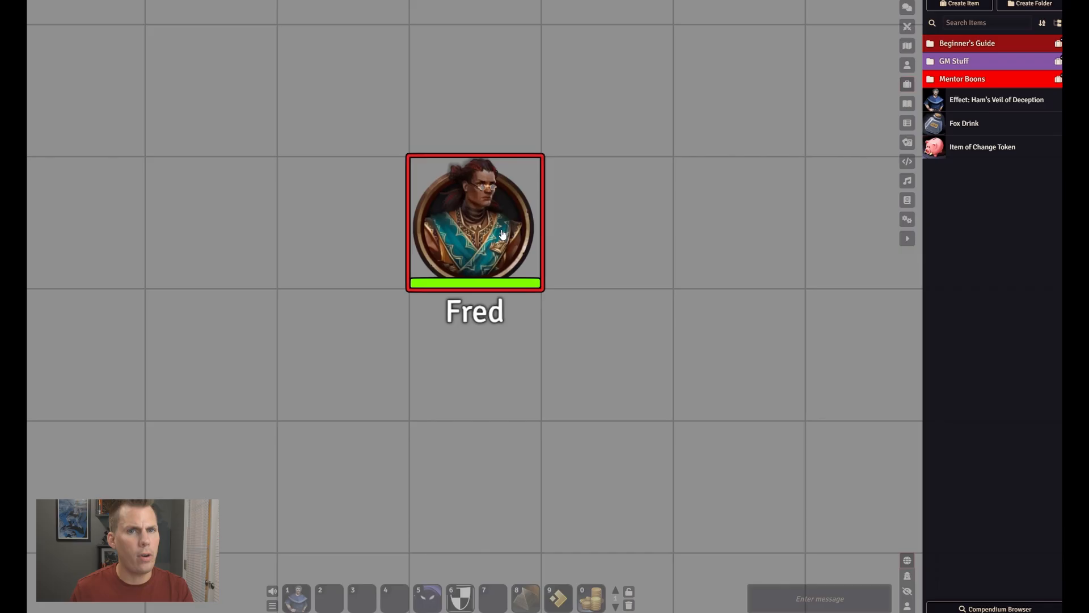
mouse_move(612, 238)
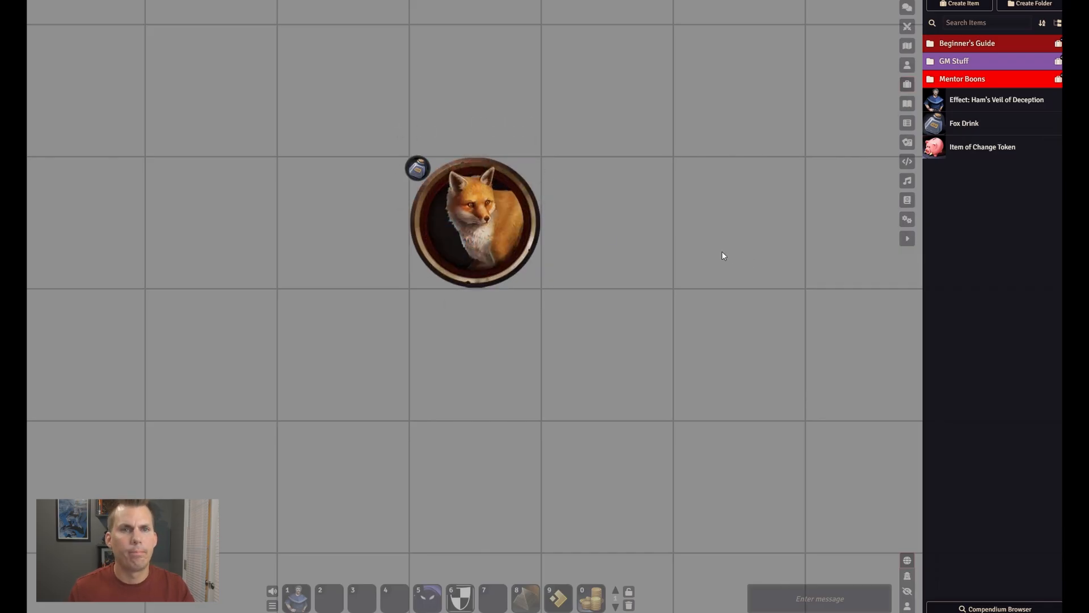
click(475, 222)
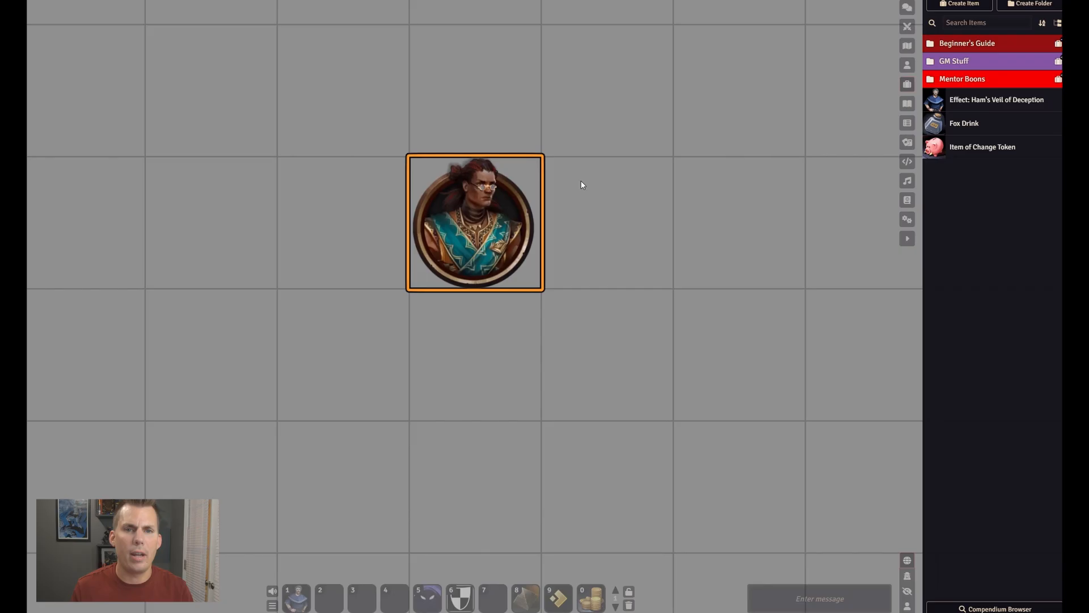
click(615, 210)
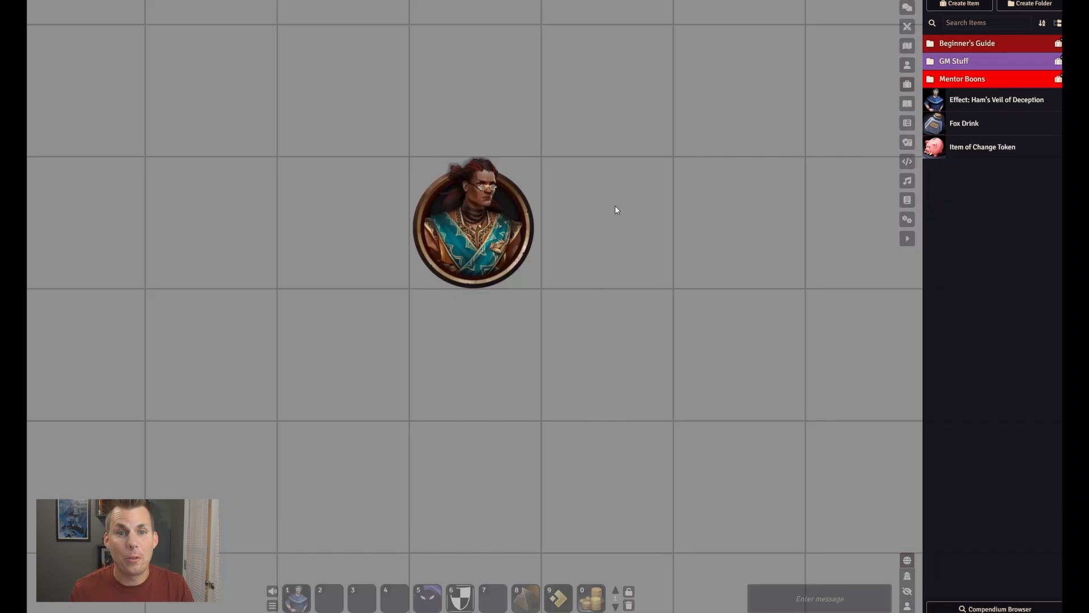
Open Fred's sheet and review his Change Shape ancestry feature under Feats
double_click(475, 223)
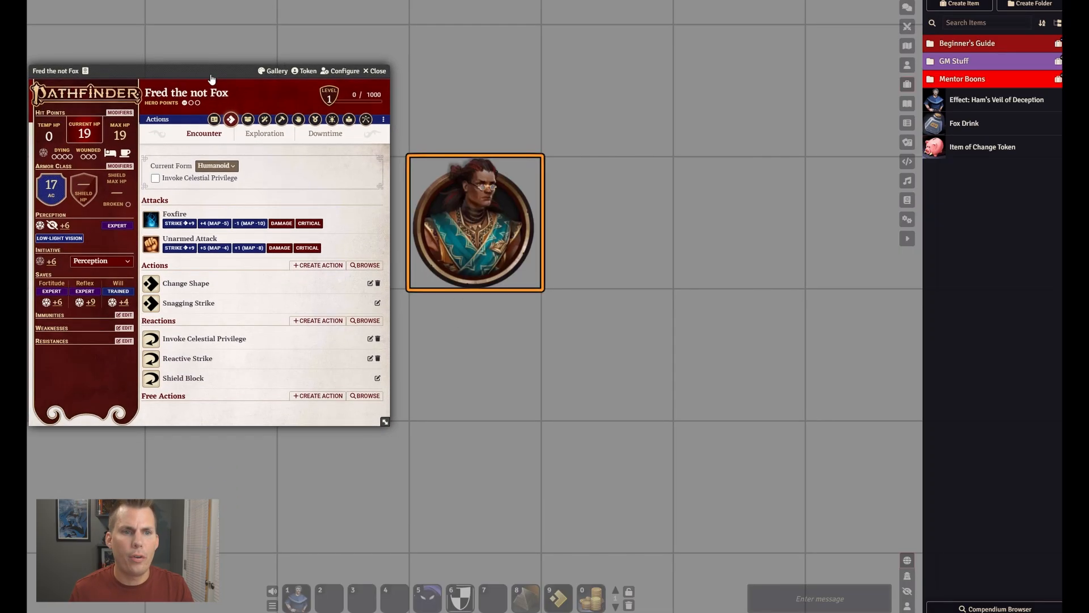
click(214, 118)
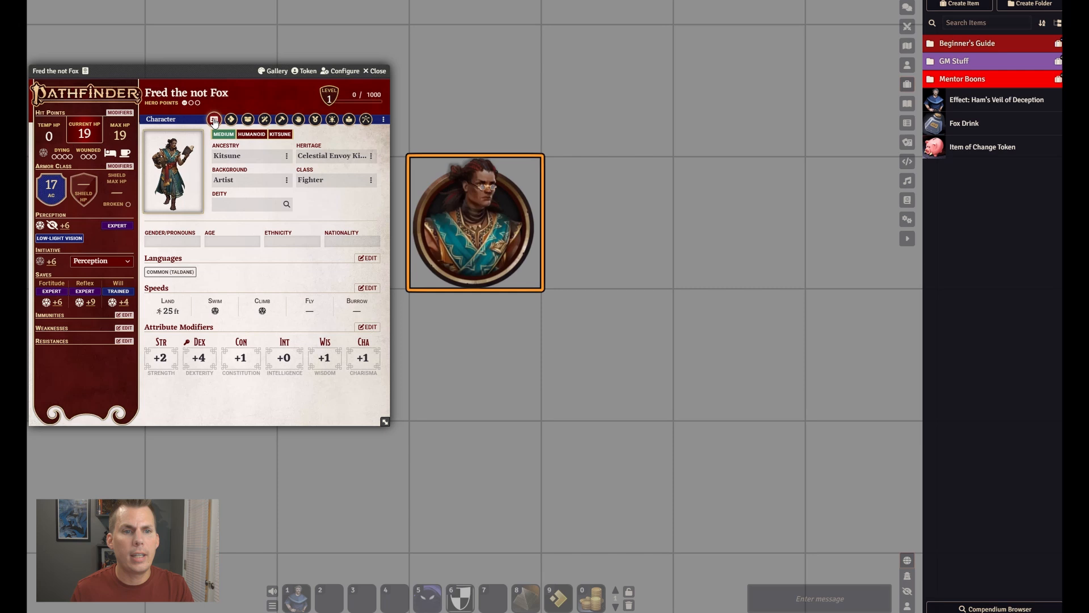
click(315, 119)
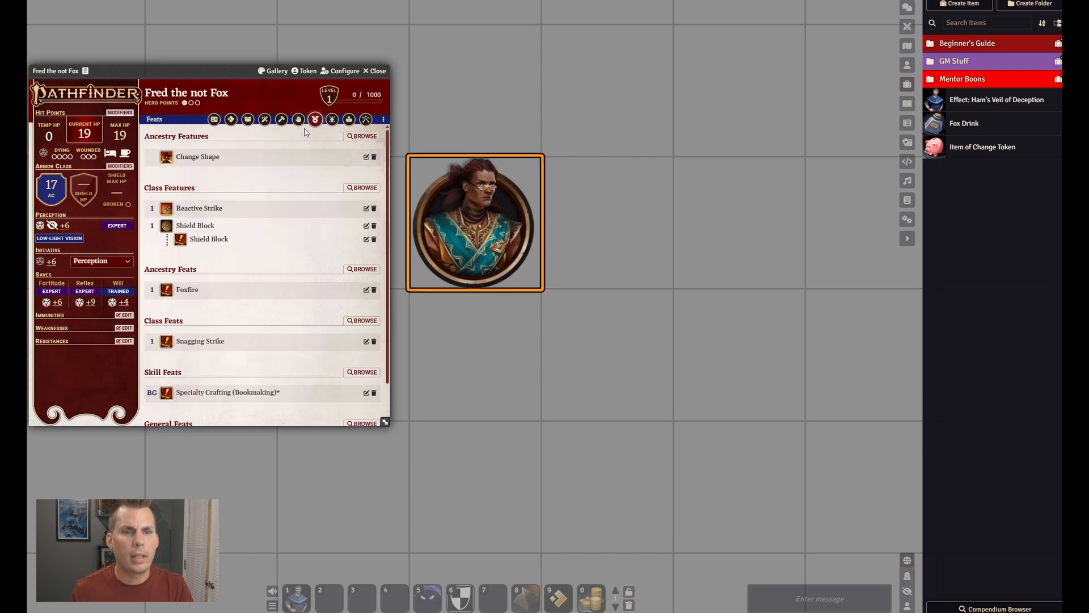
mouse_move(344, 157)
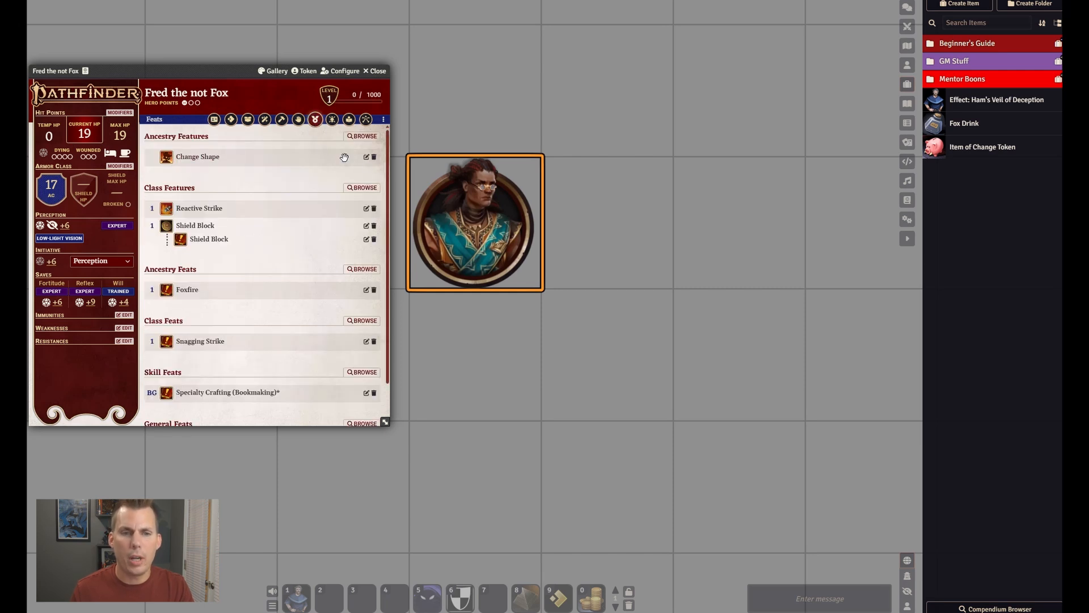
click(366, 157)
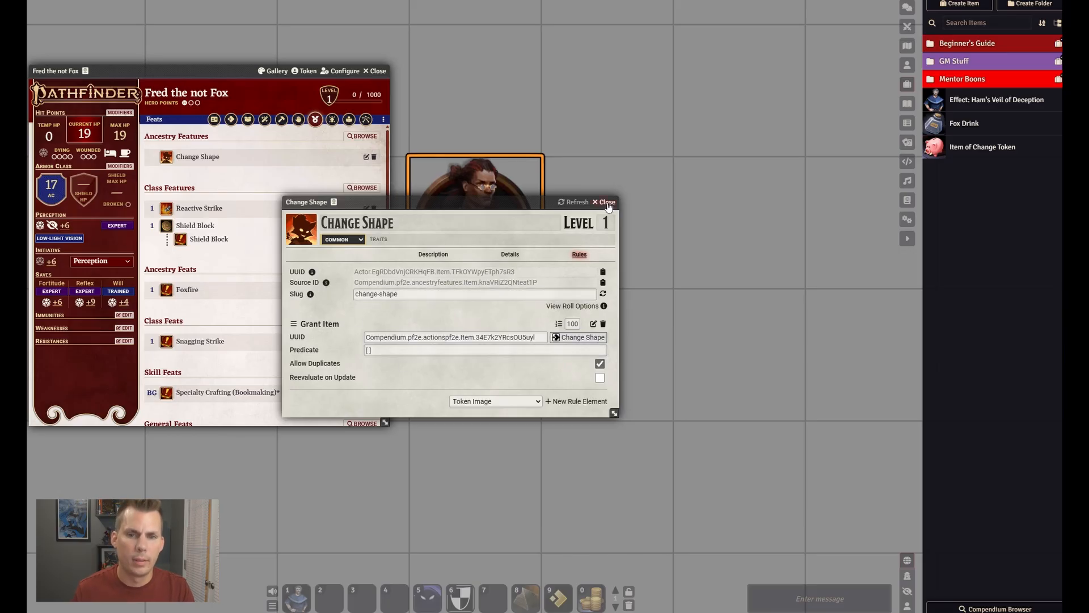
click(603, 201)
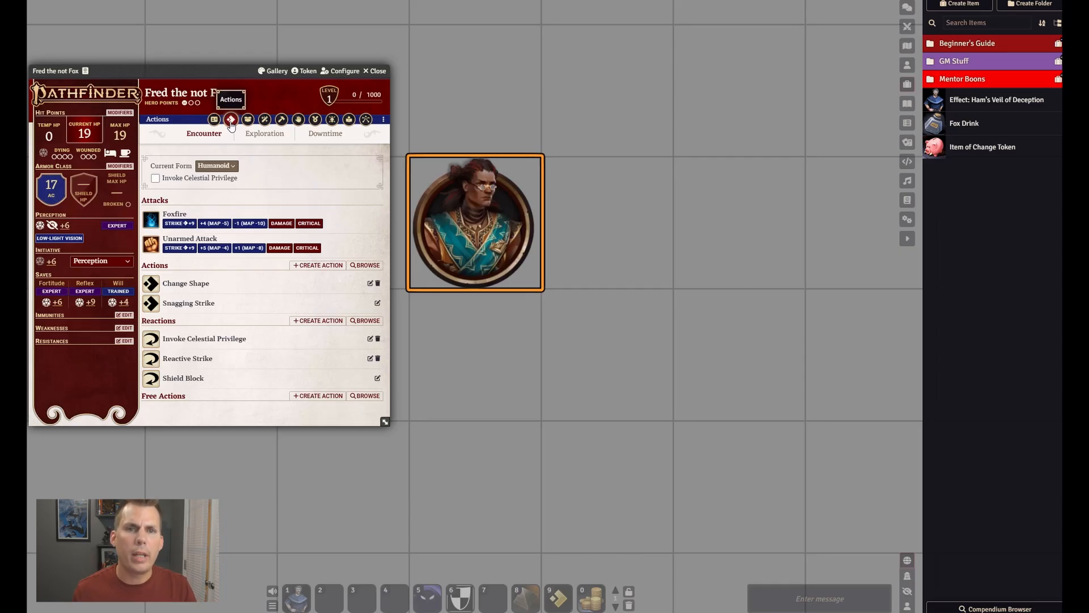
Try Fred's Current Form choices, review the Kitsune ancestry, and set the form to Humanoid
click(217, 166)
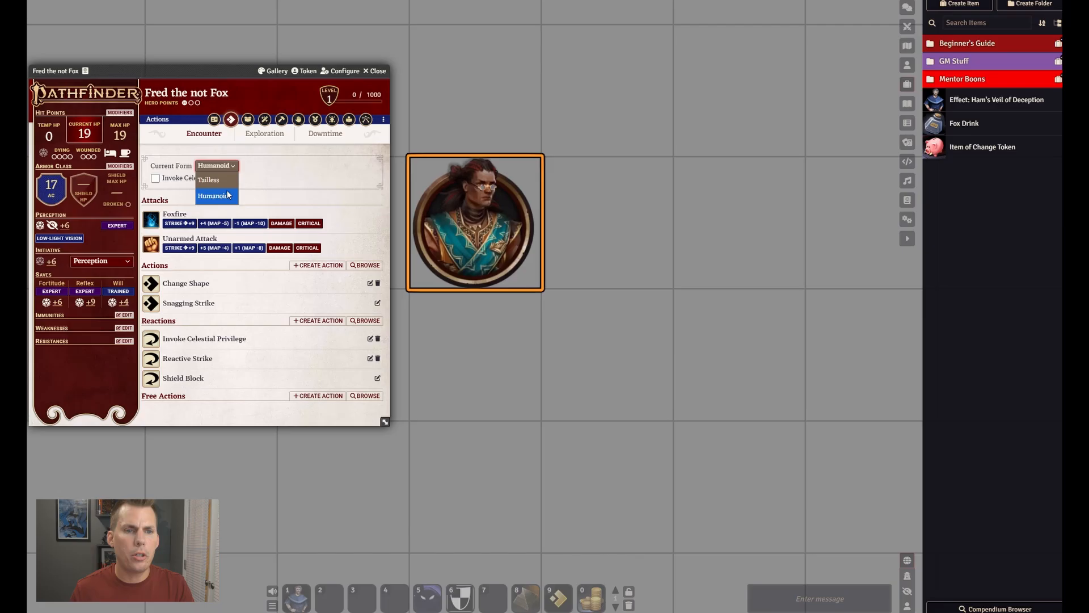
click(207, 179)
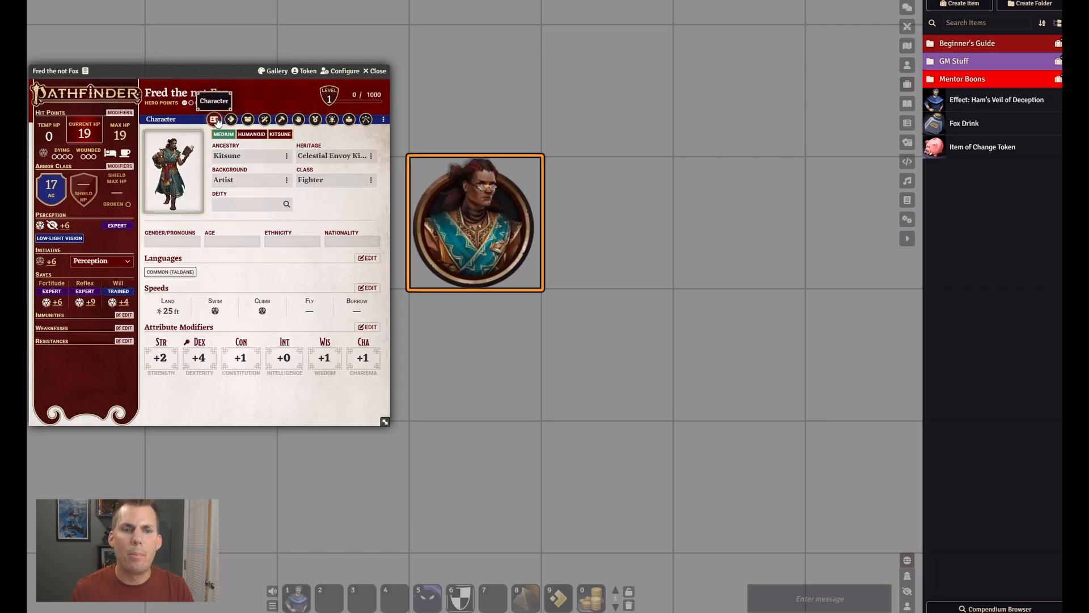
mouse_move(287, 158)
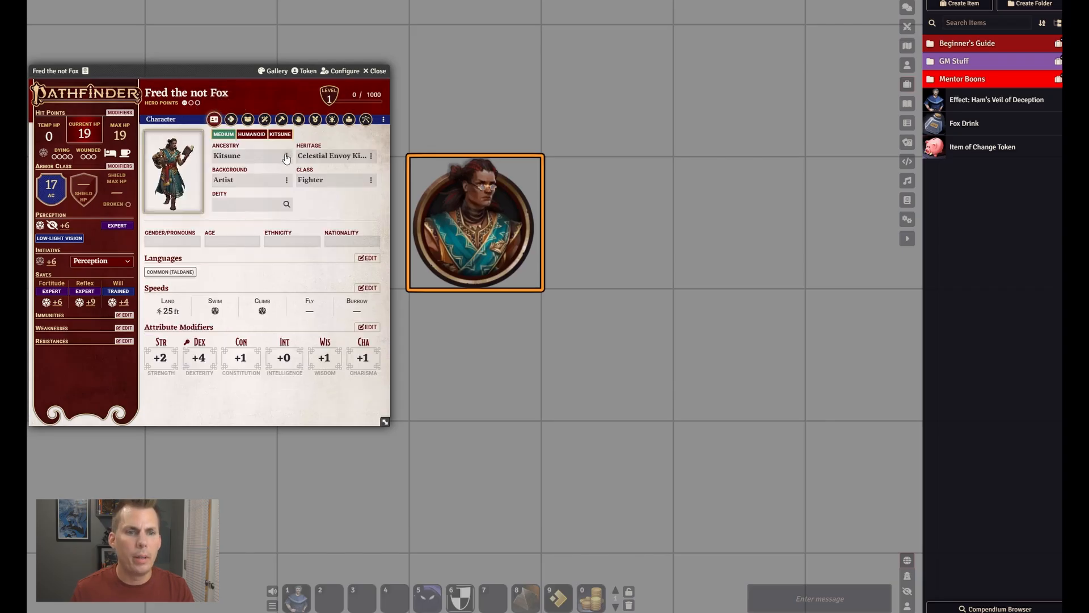
click(286, 155)
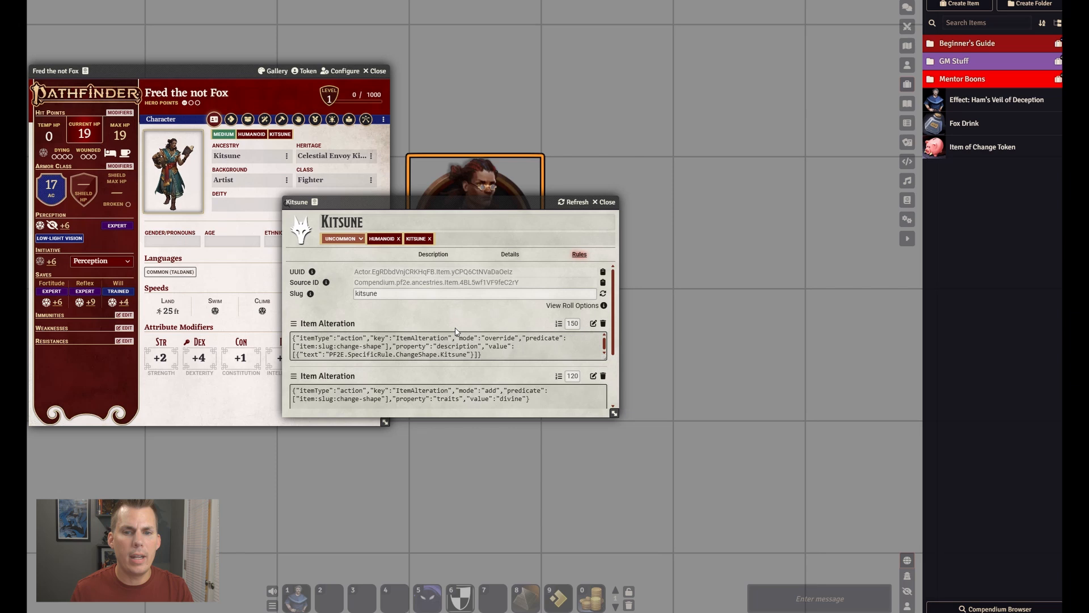
scroll(down, 3)
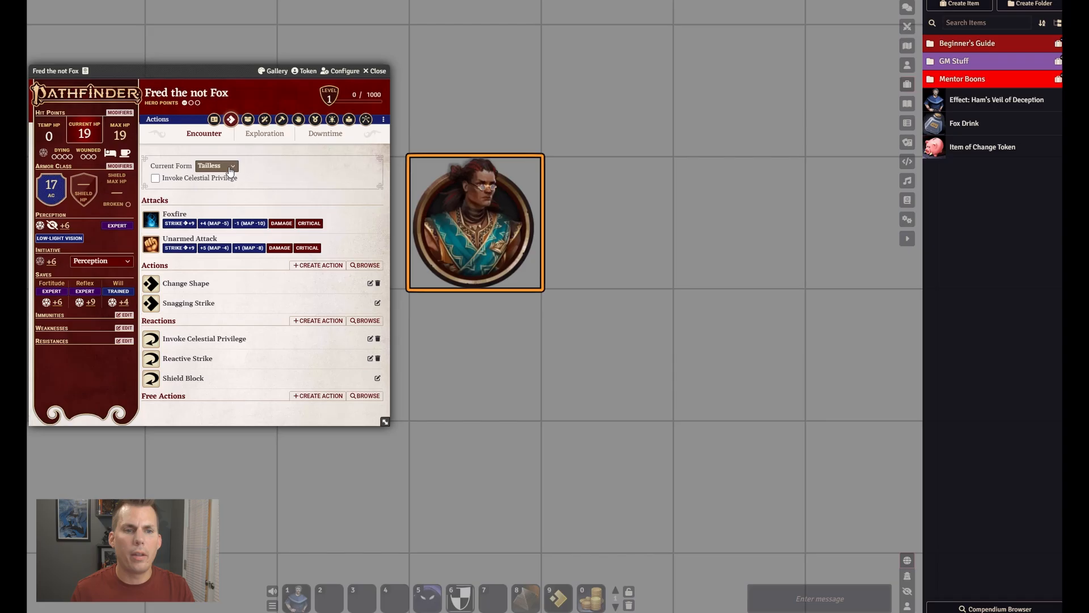
click(217, 165)
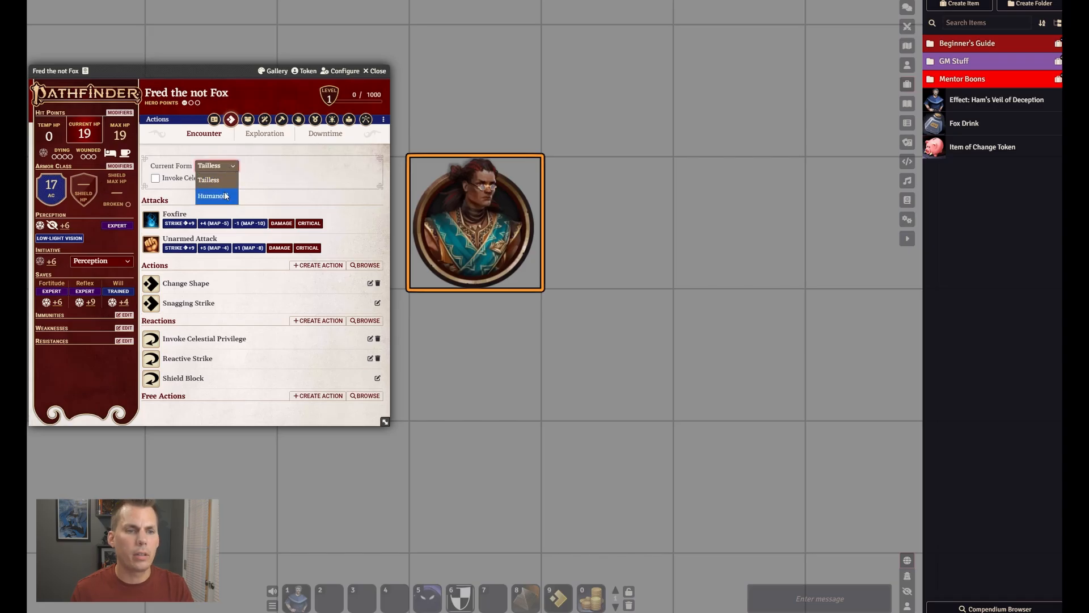
click(216, 196)
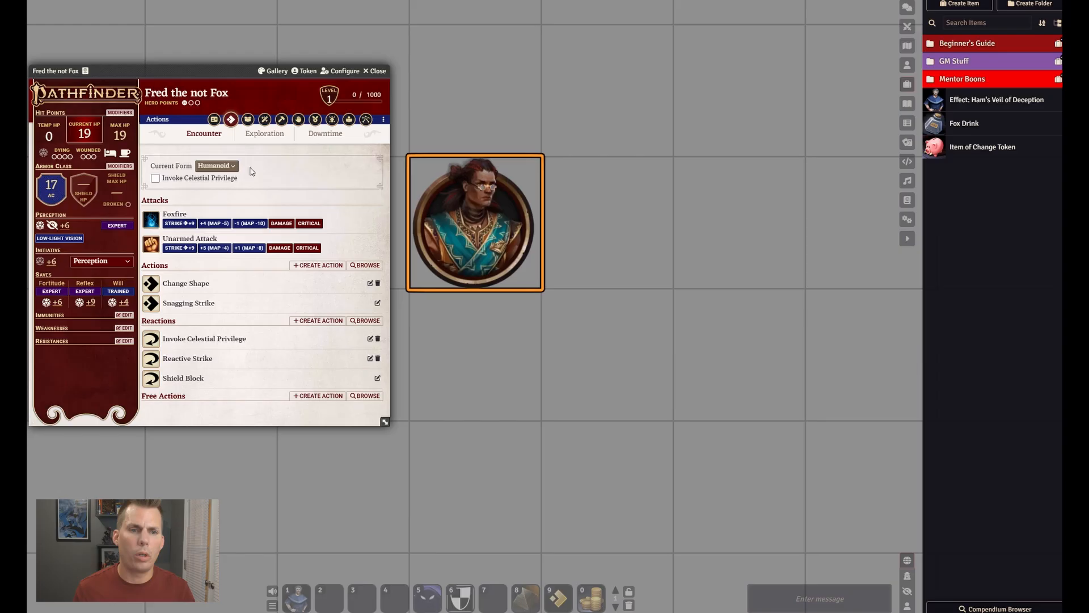
mouse_move(529, 112)
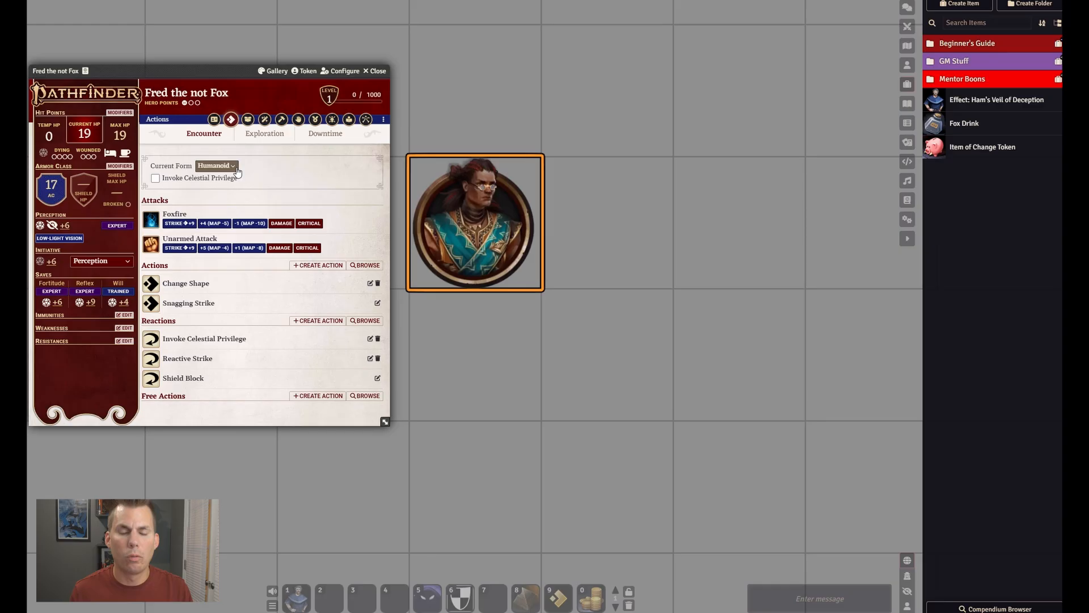
Set Fred's current form to Tailless and bring up the +9 Unarmed Attack roll dialog
click(216, 165)
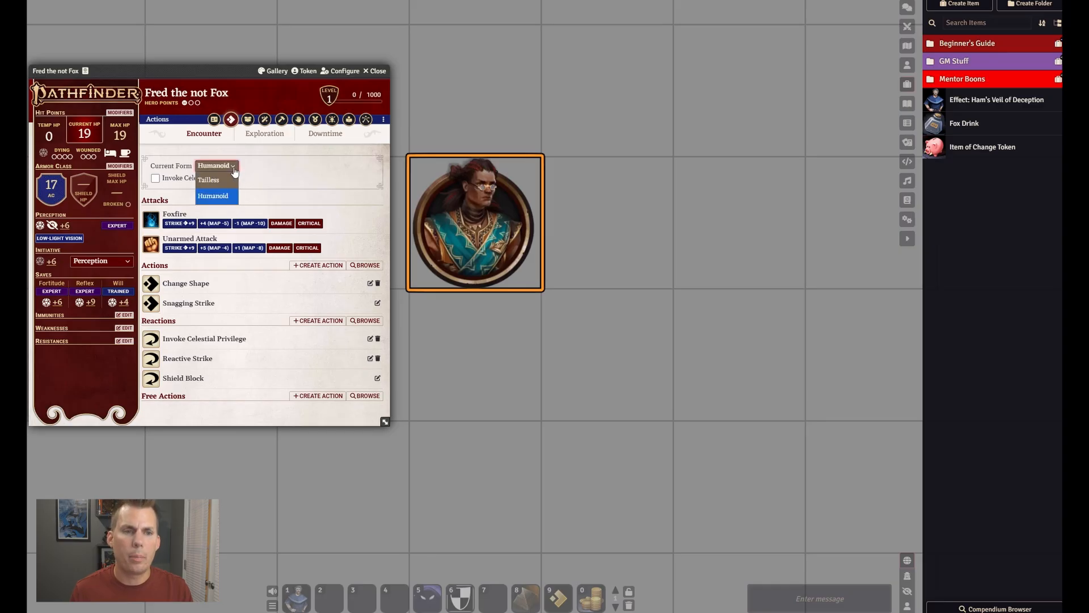
click(208, 179)
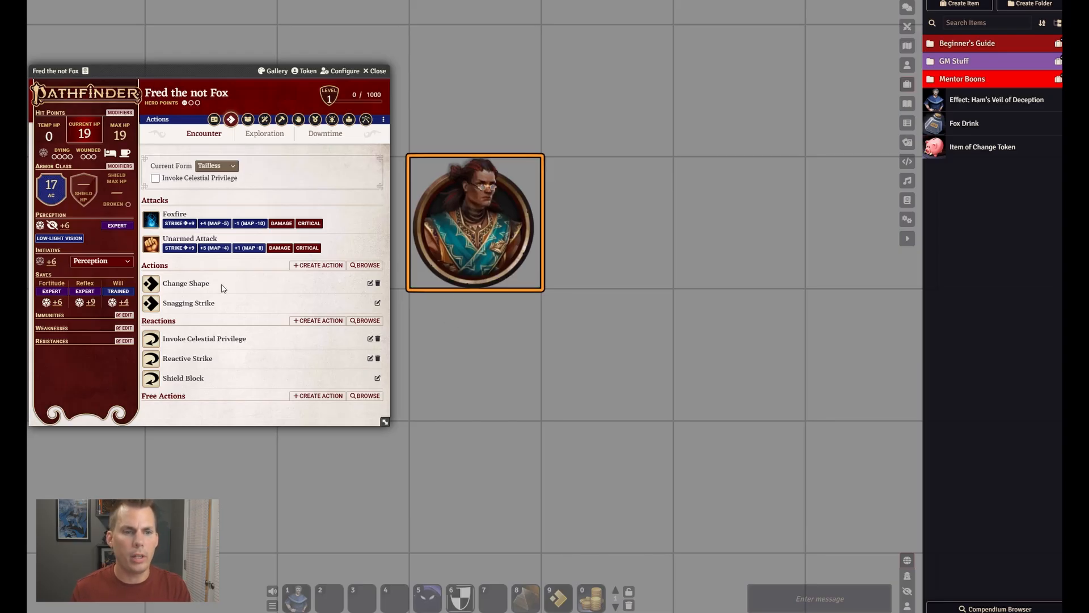
click(180, 248)
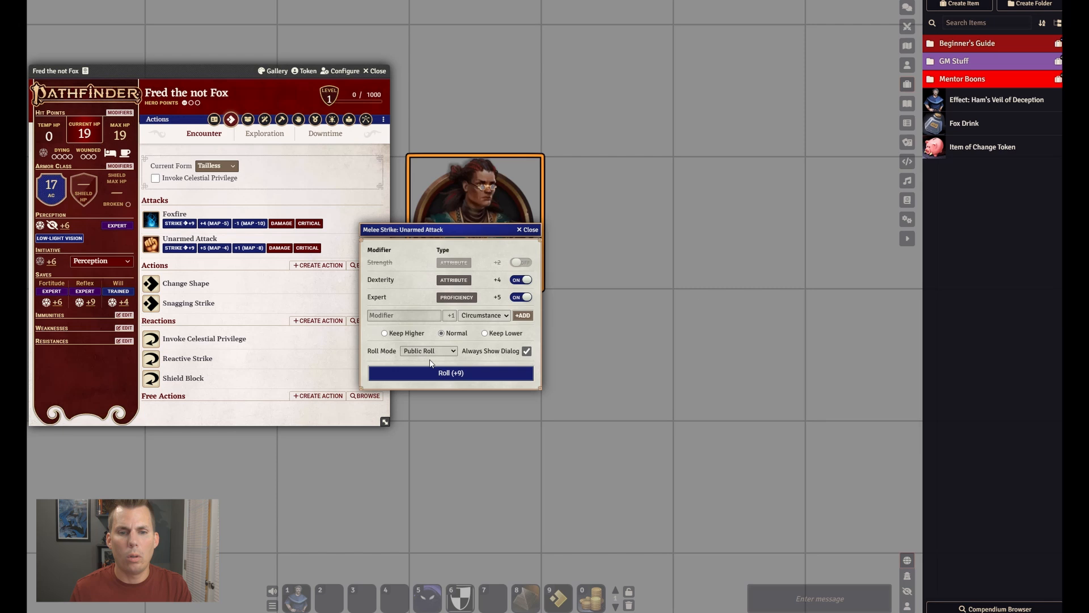
Roll the +9 unarmed Strike and confirm change-shape:tailless by filtering roll options for 'tail'
click(450, 373)
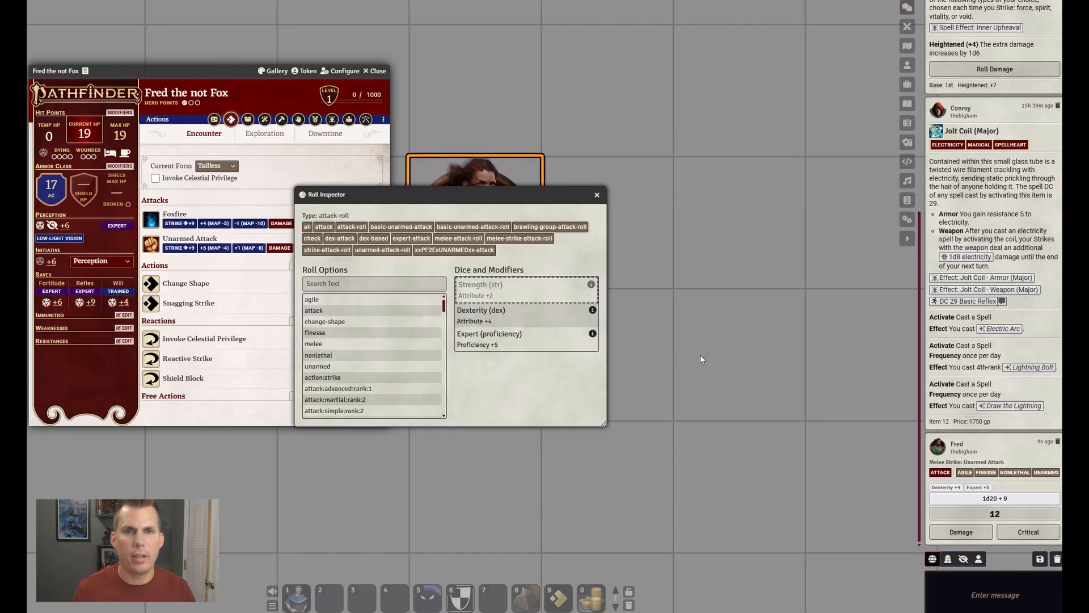
scroll(down, 3)
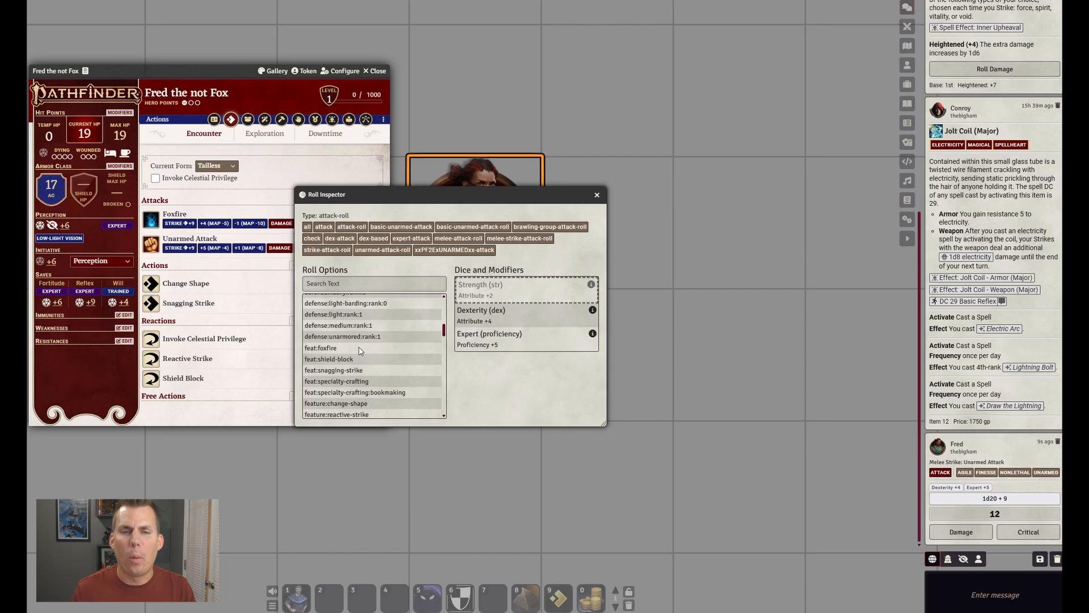
scroll(down, 3)
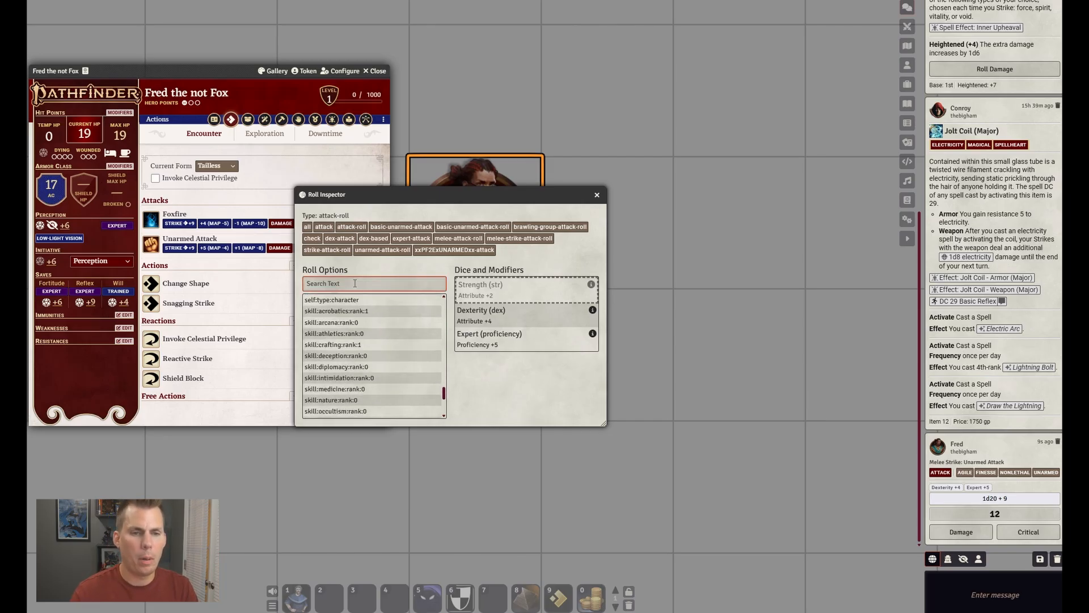
text(tail)
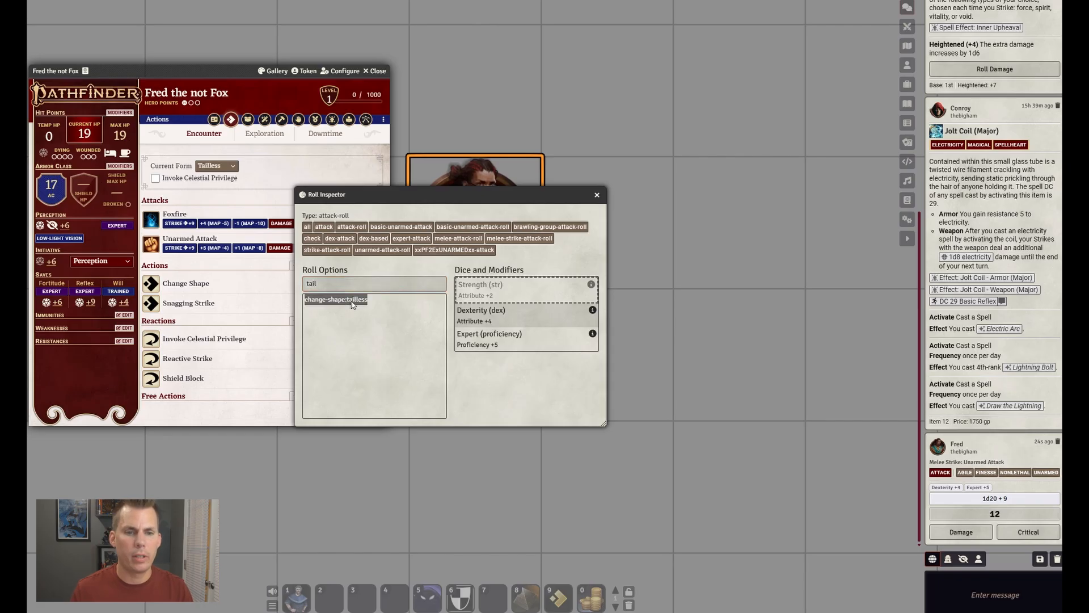
mouse_move(364, 338)
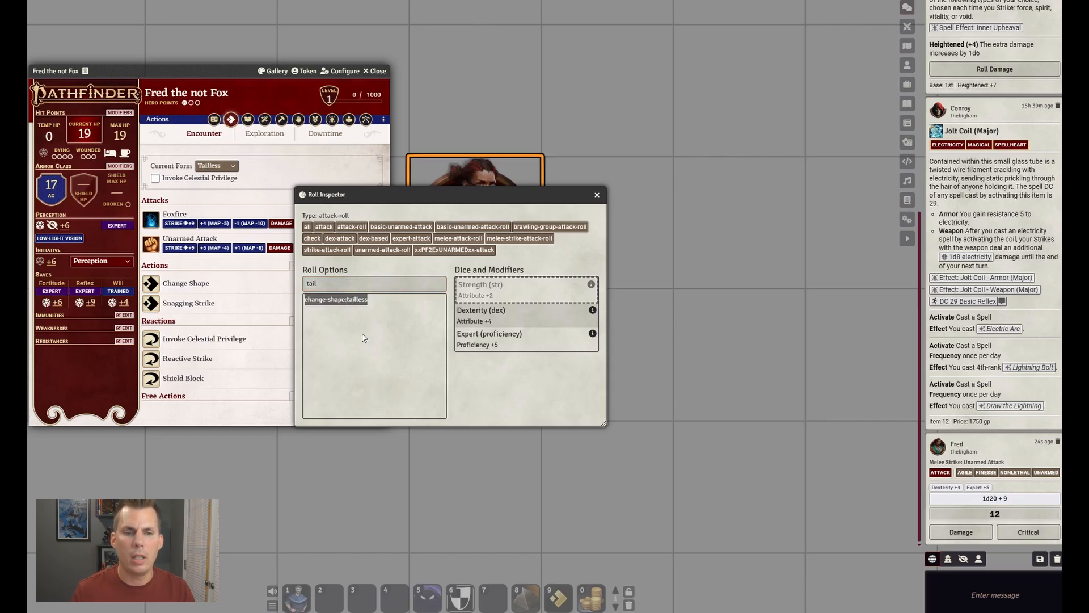
click(597, 195)
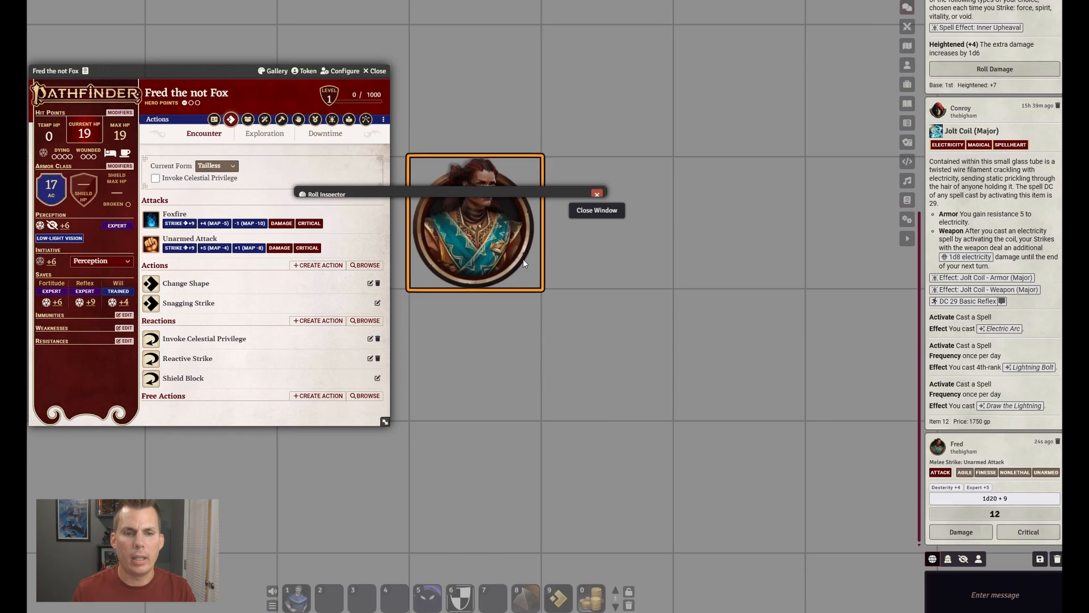
click(597, 193)
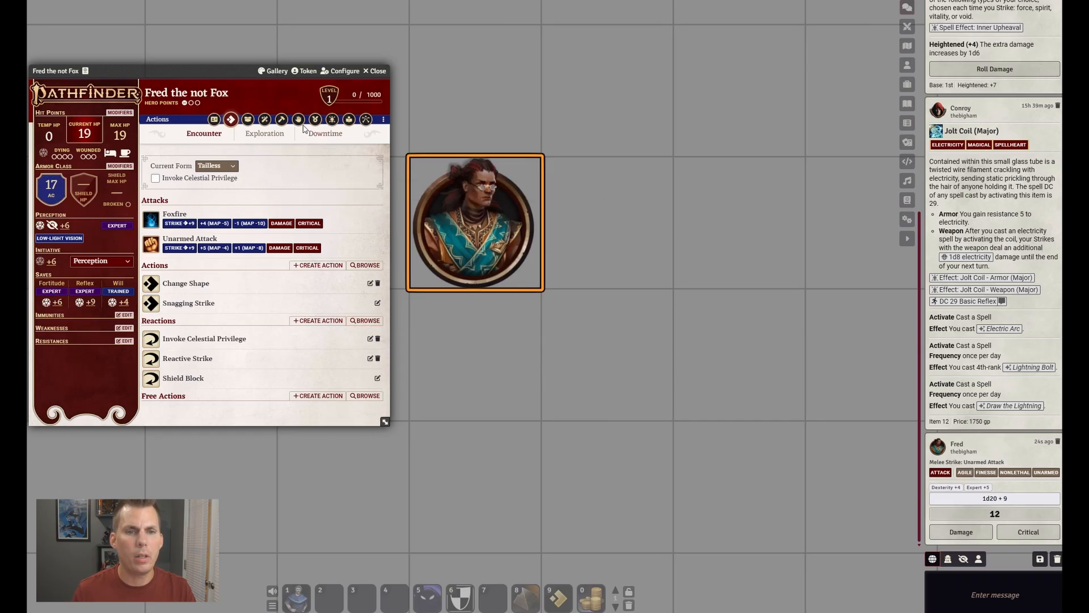
Give Change Shape's Token Image rule the fading-fox.webp image, toggle opacity and scale, and close it
click(315, 118)
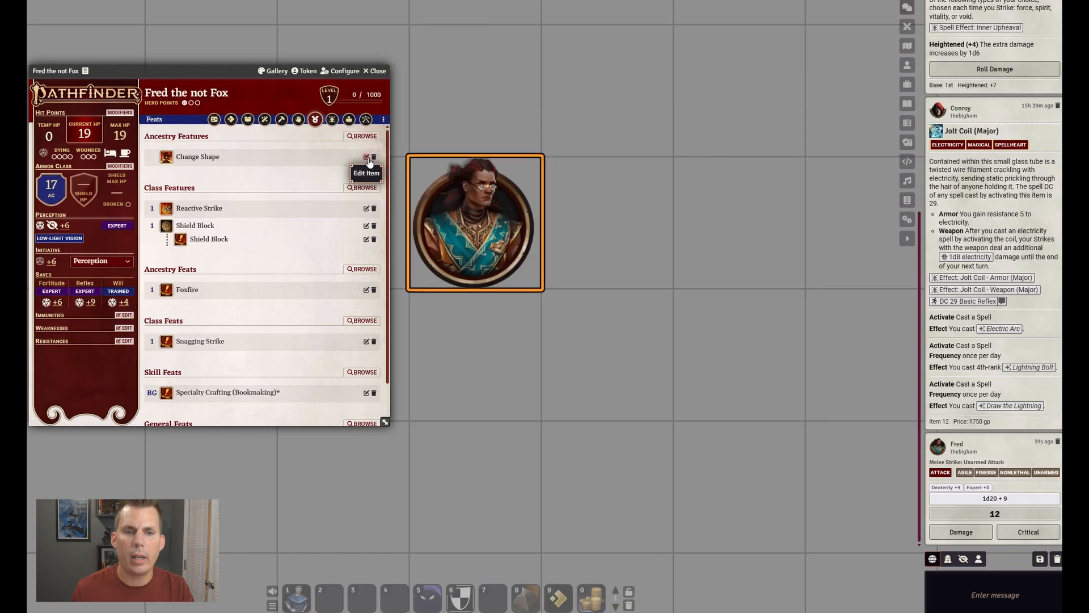
click(366, 157)
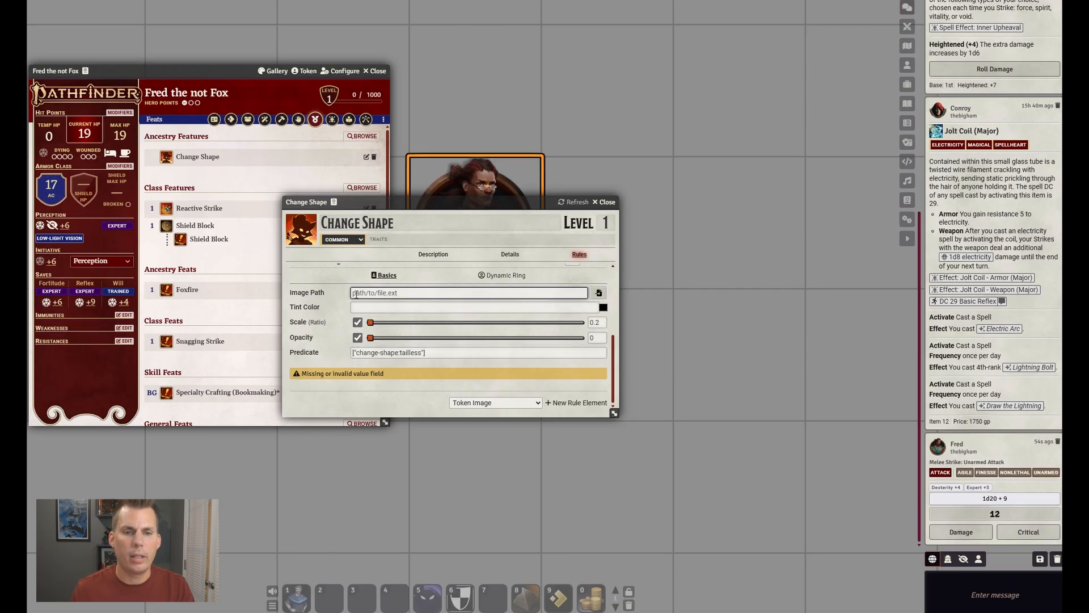
text(/modules/pf2e-tokens-bestiaries/tokens/bestial/mammalian/fading-fox.webp)
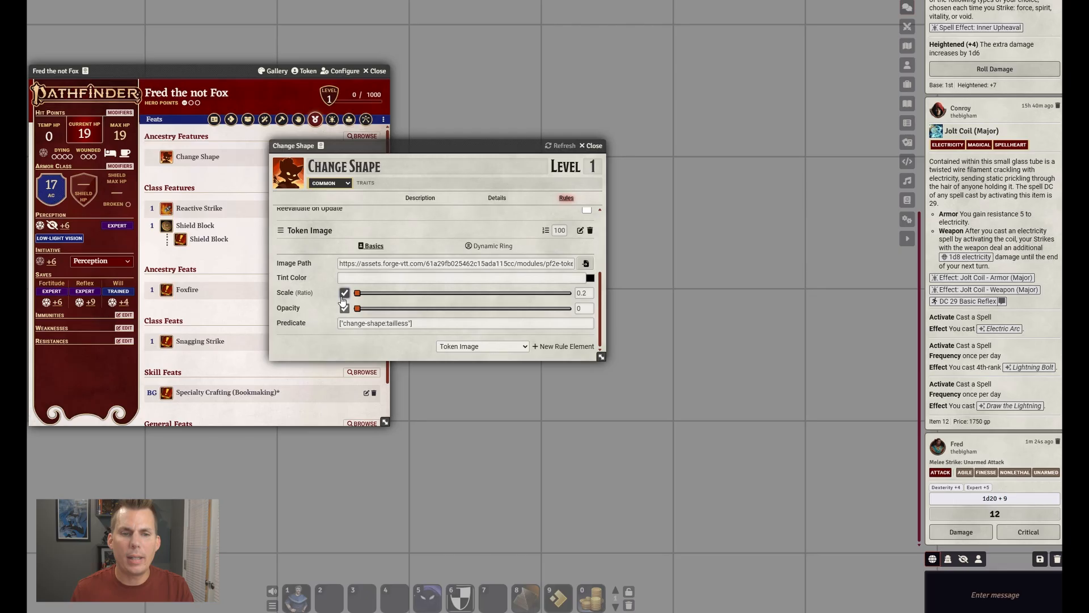
click(346, 308)
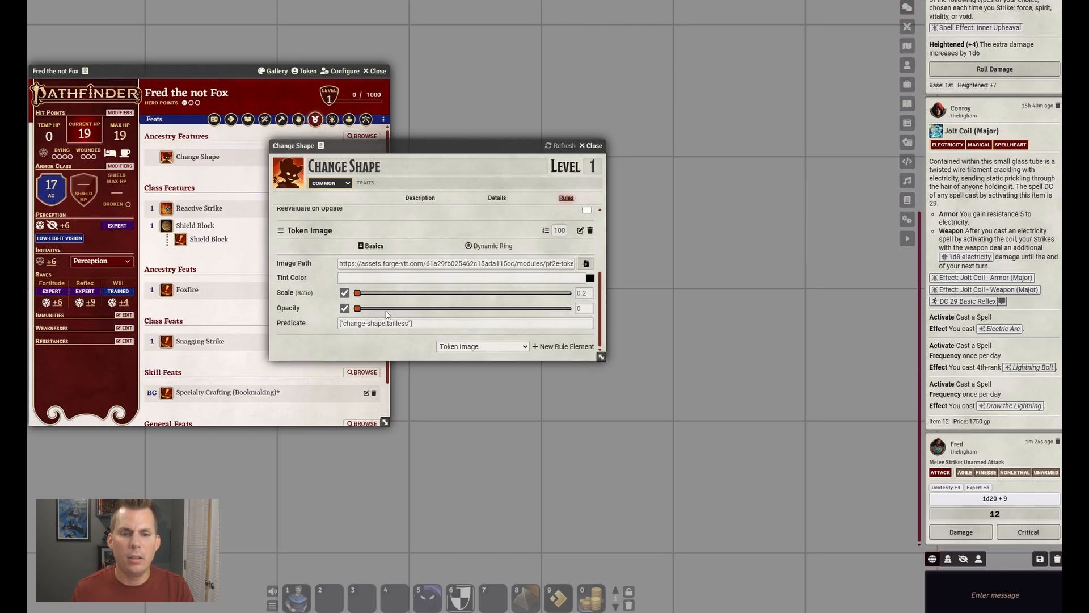
mouse_move(539, 306)
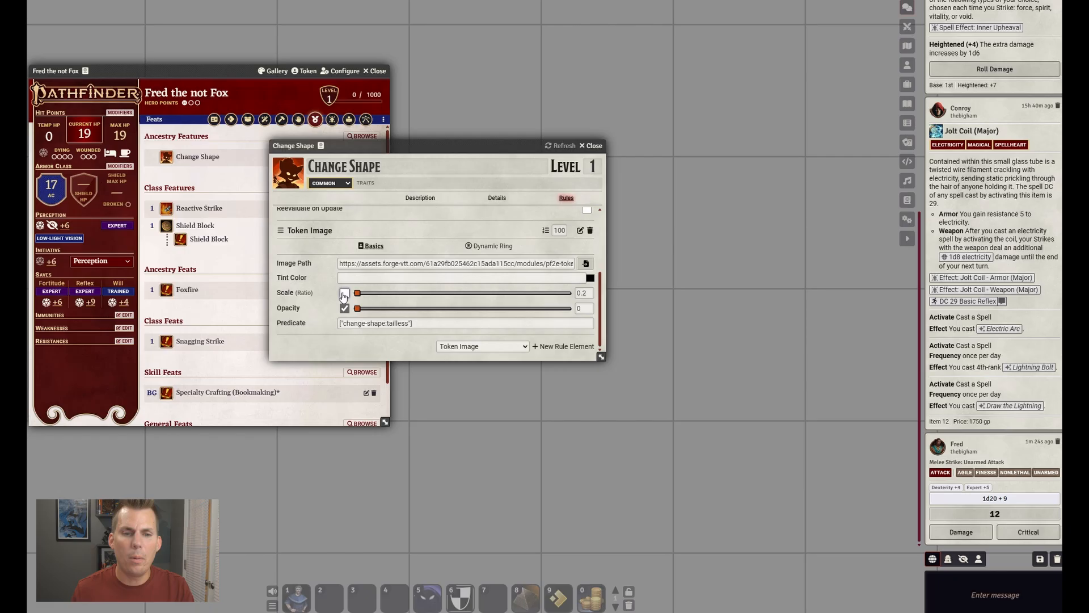
click(344, 292)
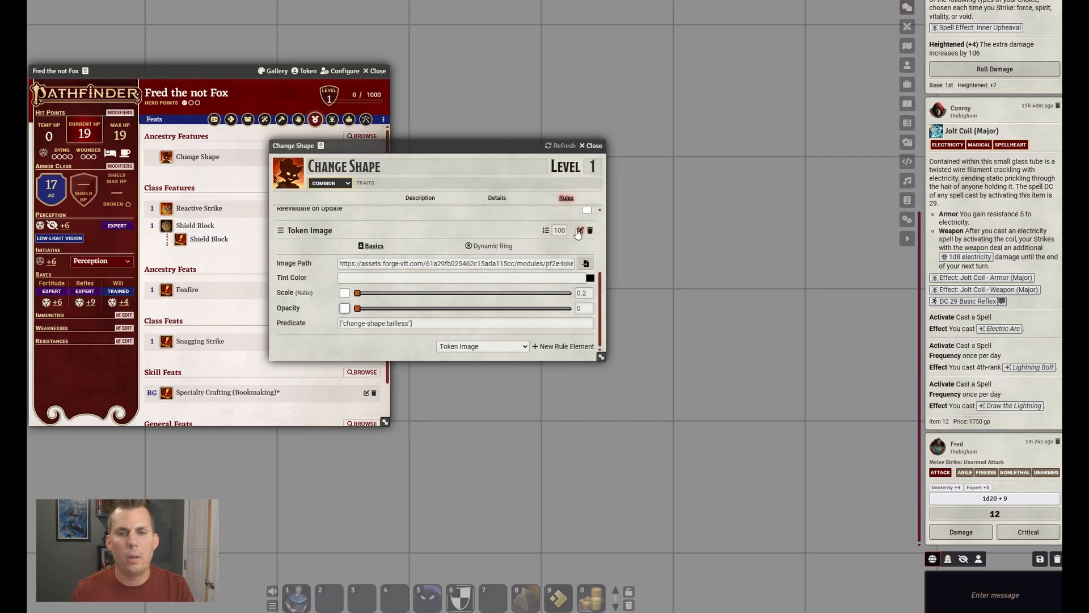
click(579, 230)
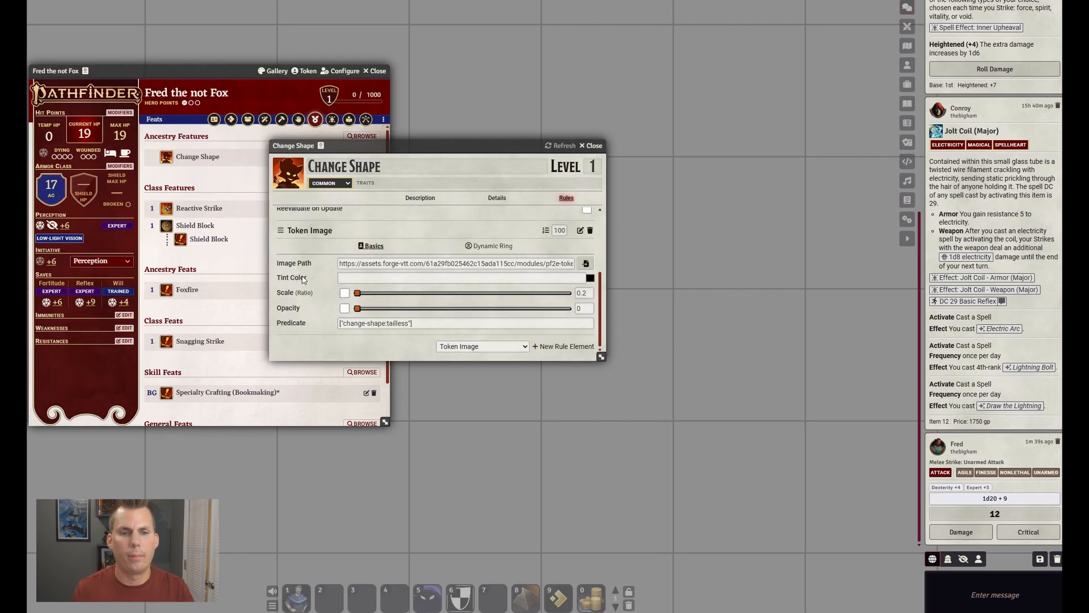
mouse_move(301, 281)
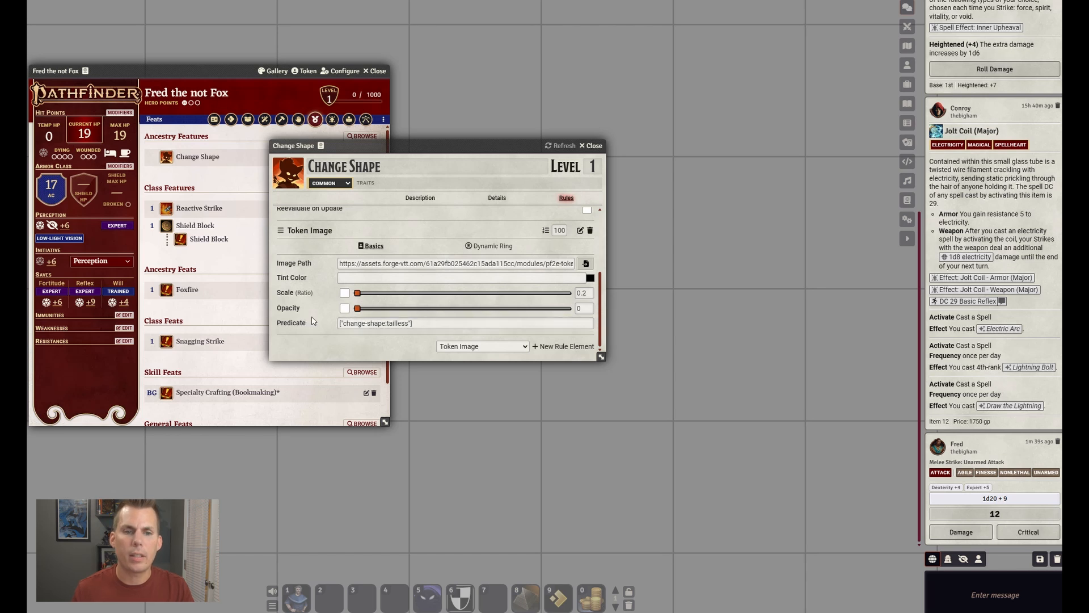
click(590, 145)
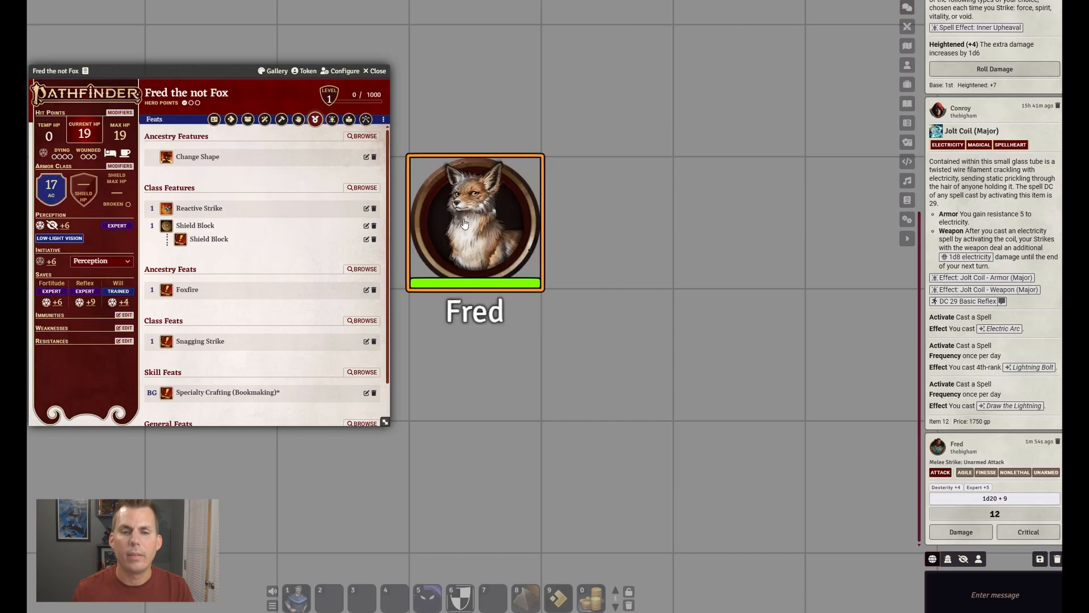
View Fred's Actions tab and Current Form dropdown, then bring up Varick's sheet
click(231, 119)
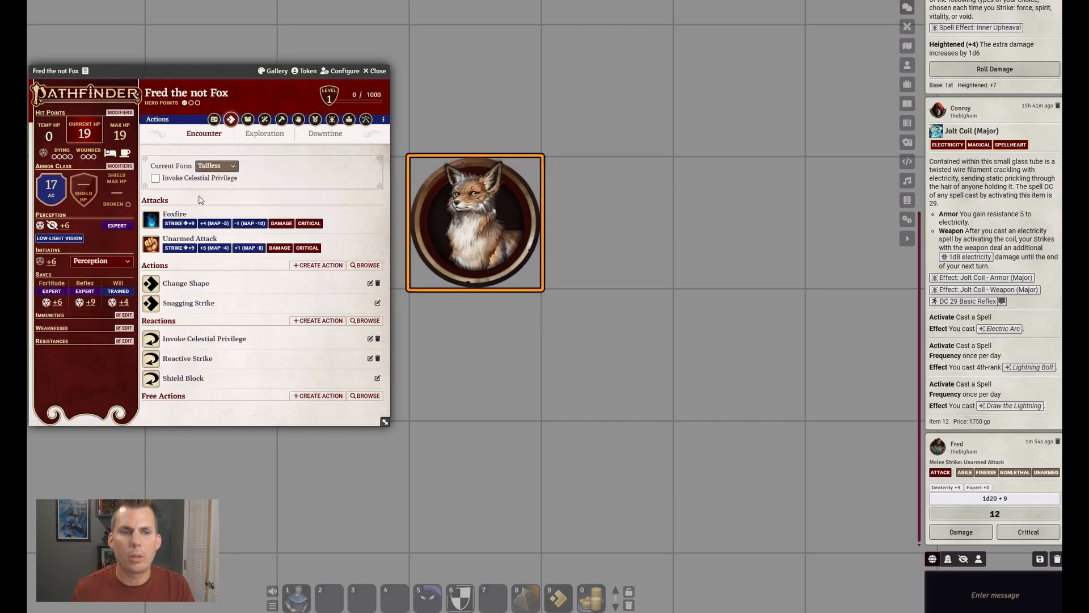
click(215, 165)
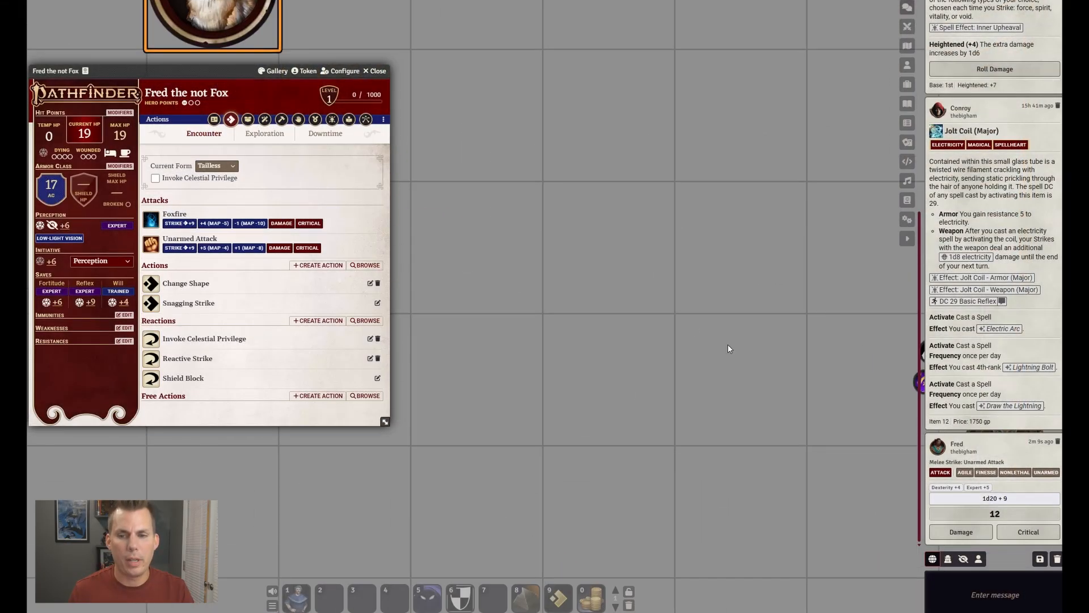
click(570, 295)
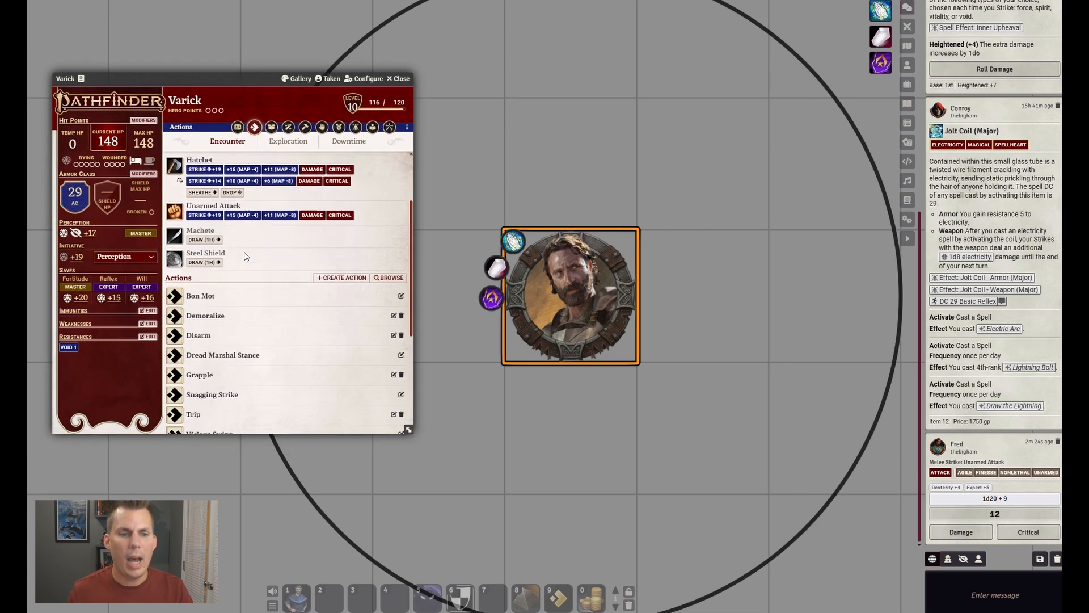
Expand Varick's Dread Marshal Stance and open the feat for editing
click(223, 354)
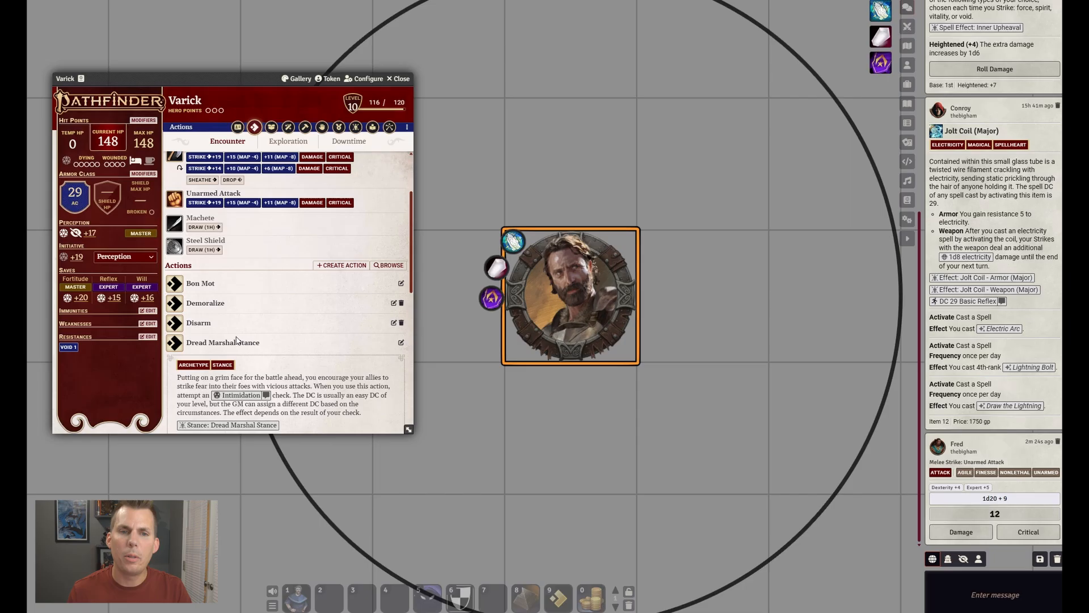
scroll(down, 3)
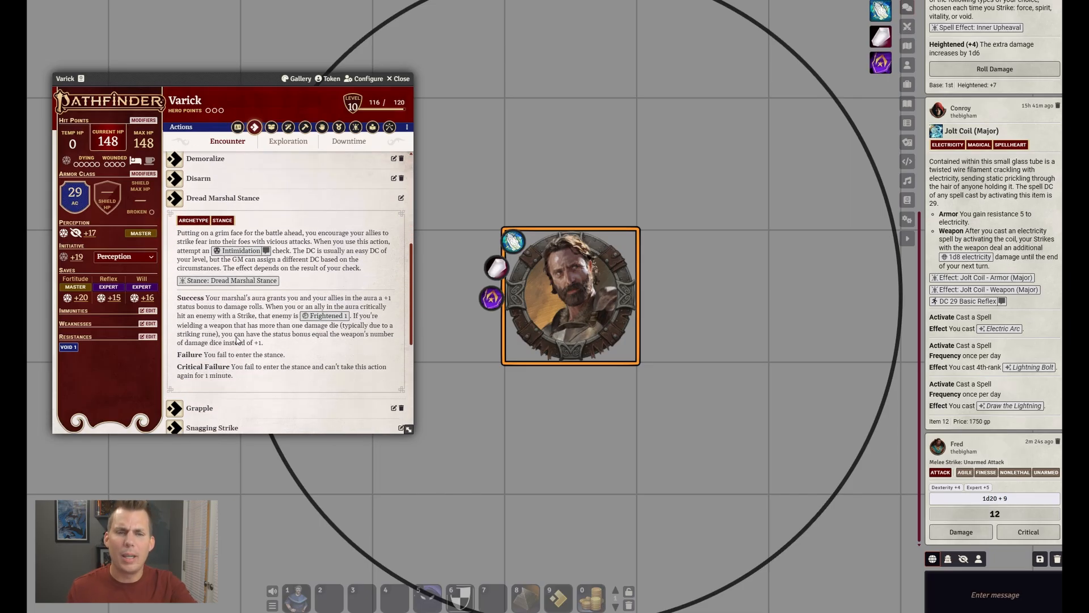
scroll(down, 3)
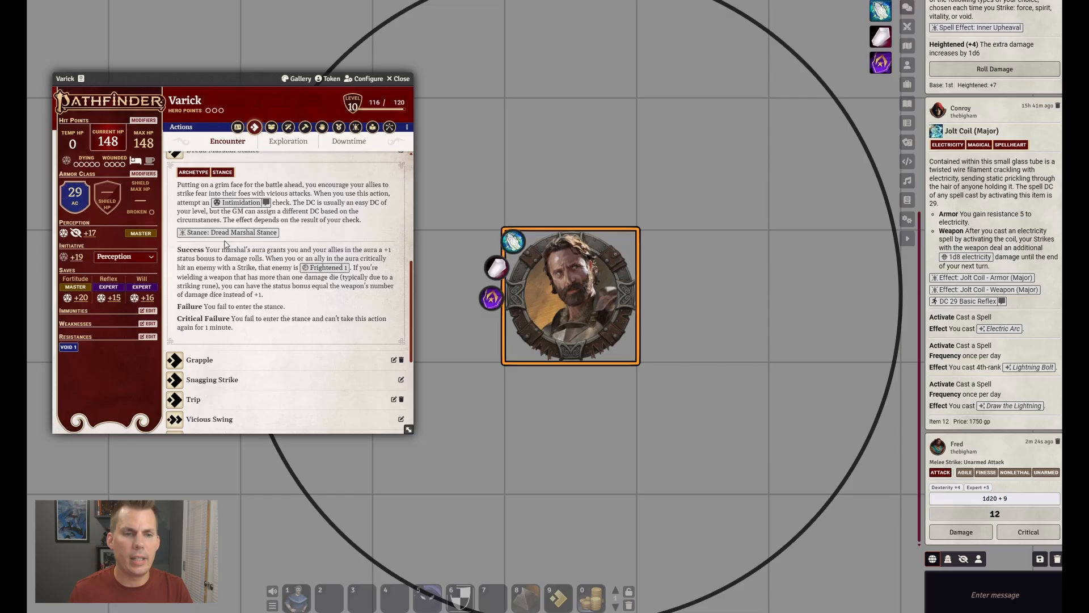
mouse_move(227, 232)
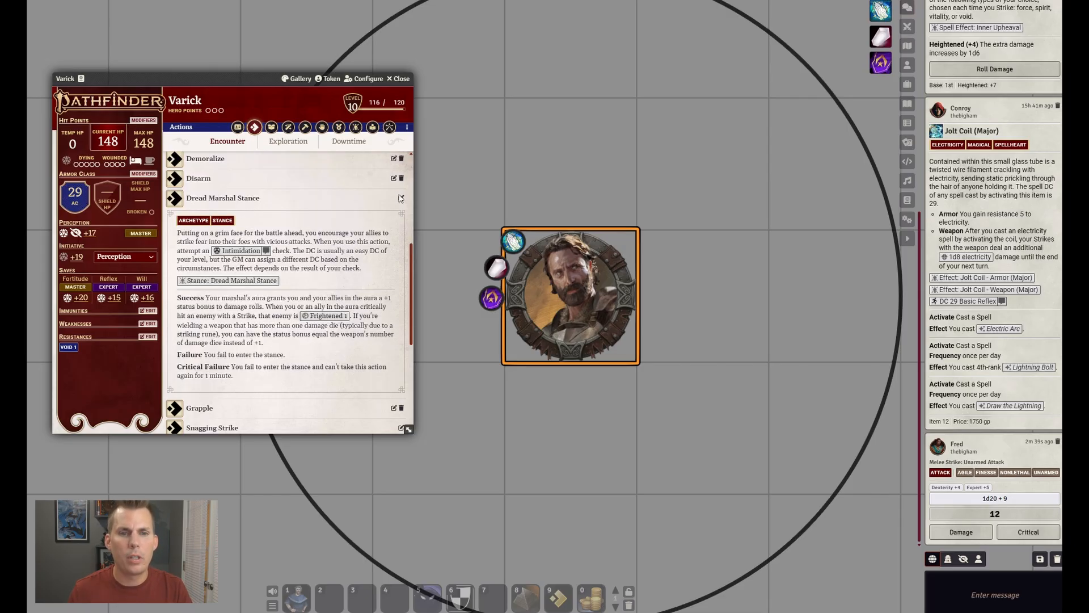
click(400, 198)
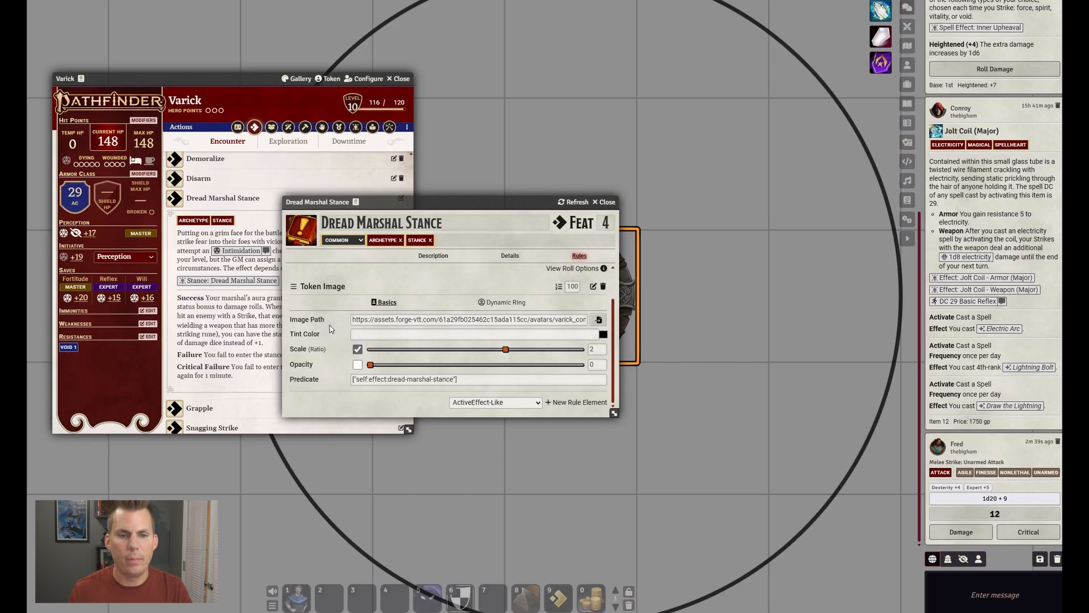
Review the Dread Marshal Stance predicate field and close the feat editor
click(477, 379)
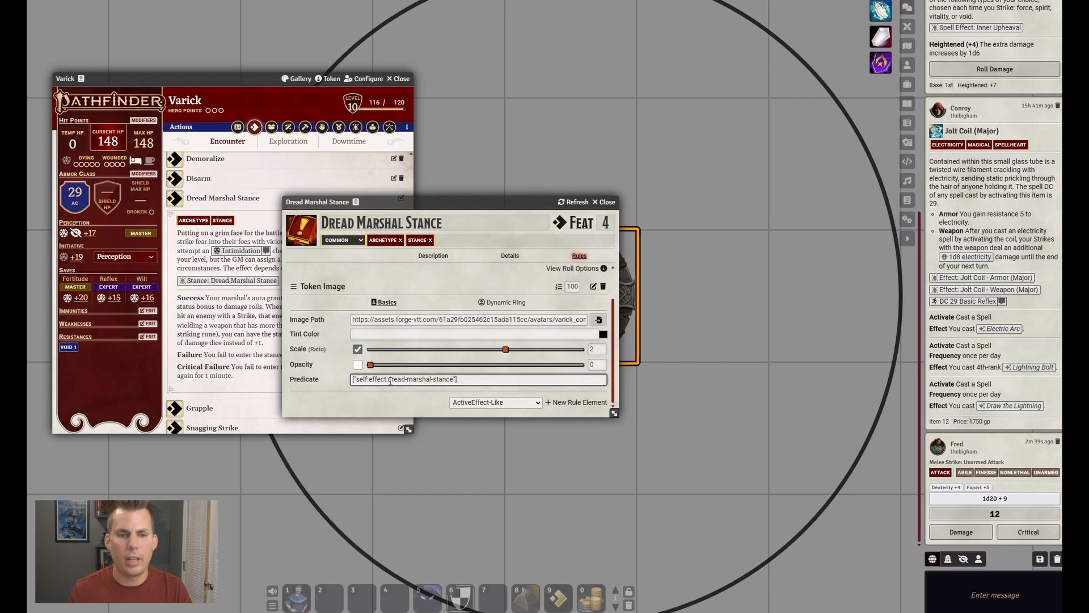
click(604, 201)
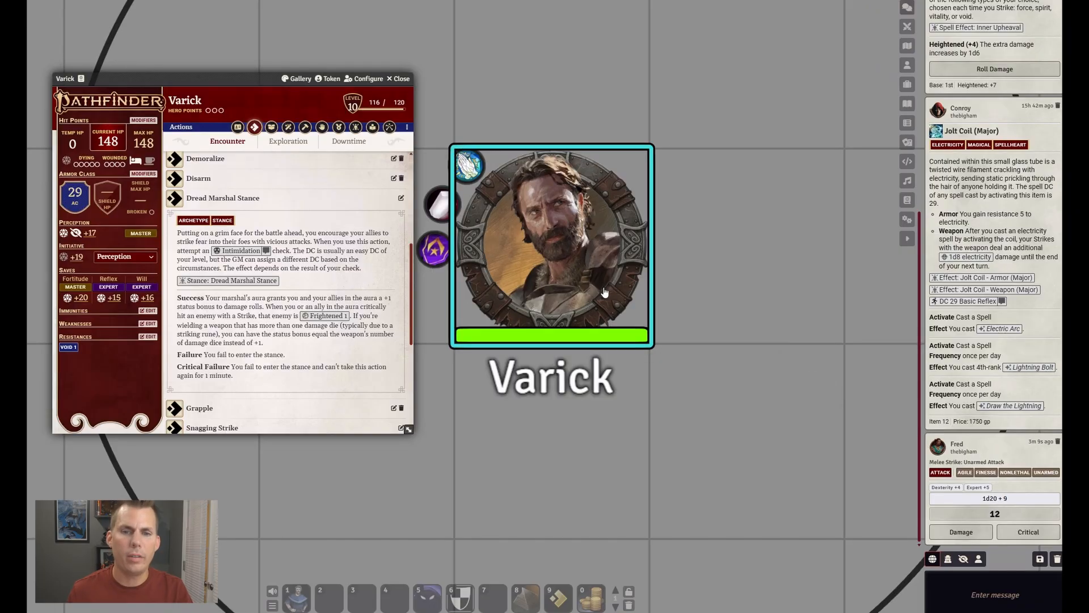
Open Ham's Veil of Deception from Conroy's Masquerade Scarf and scroll its Choice Set and Token Image rules
click(725, 300)
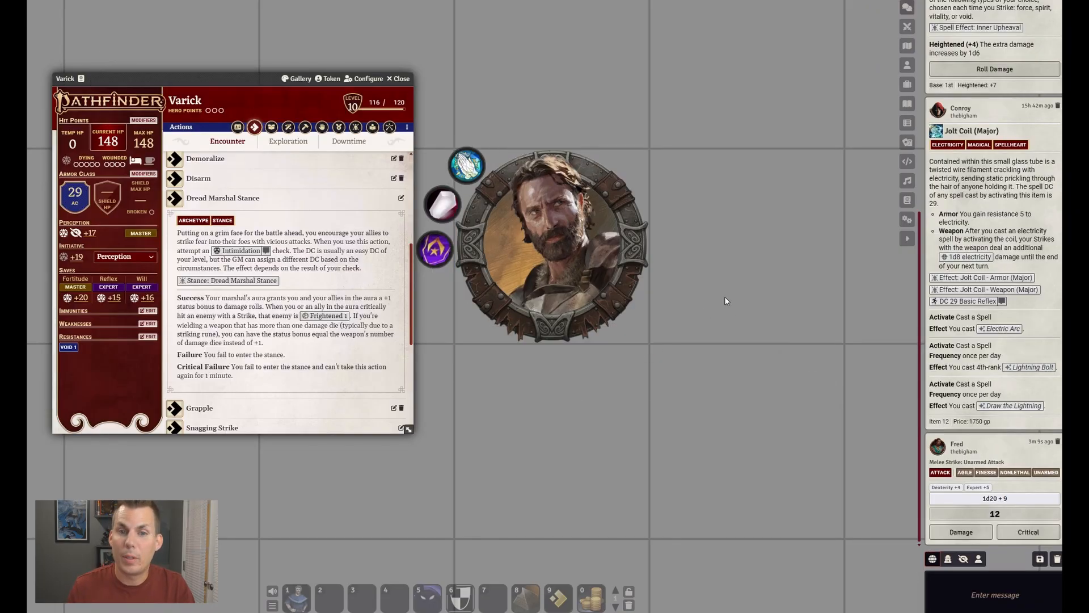
click(400, 78)
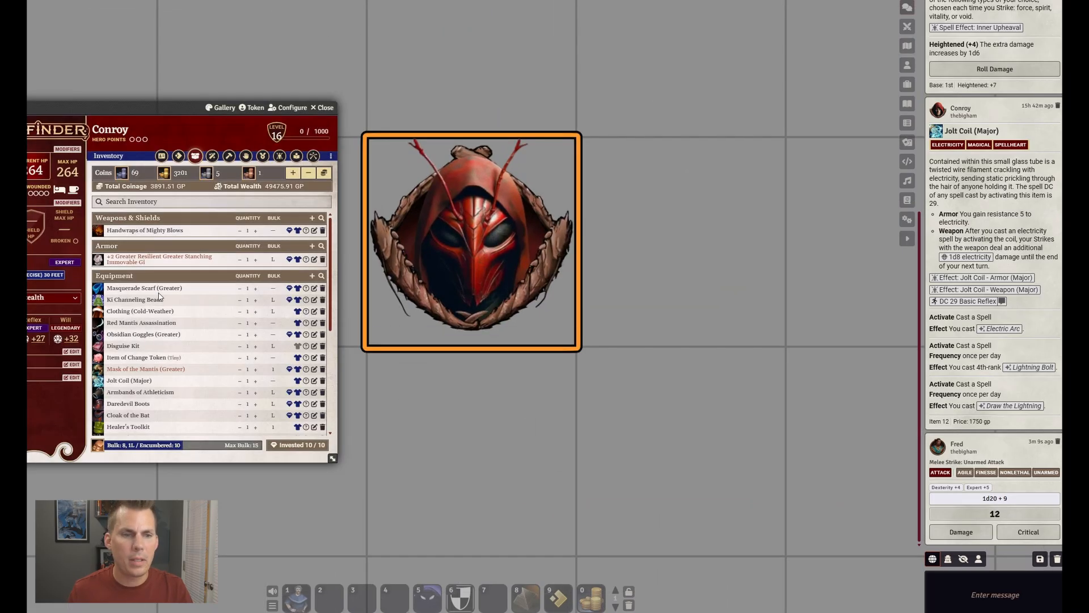
click(144, 287)
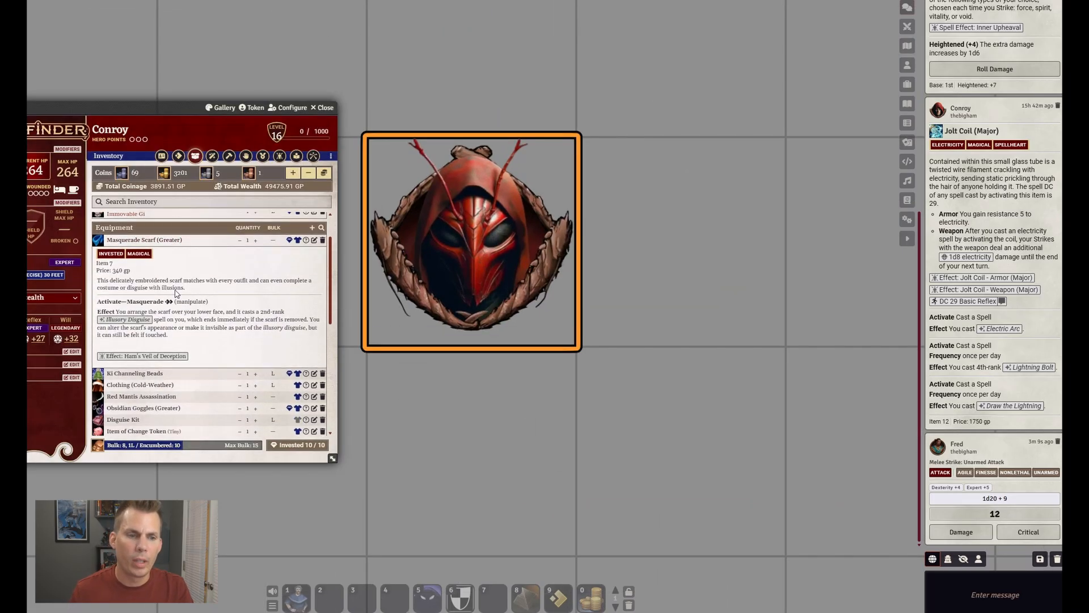
mouse_move(143, 356)
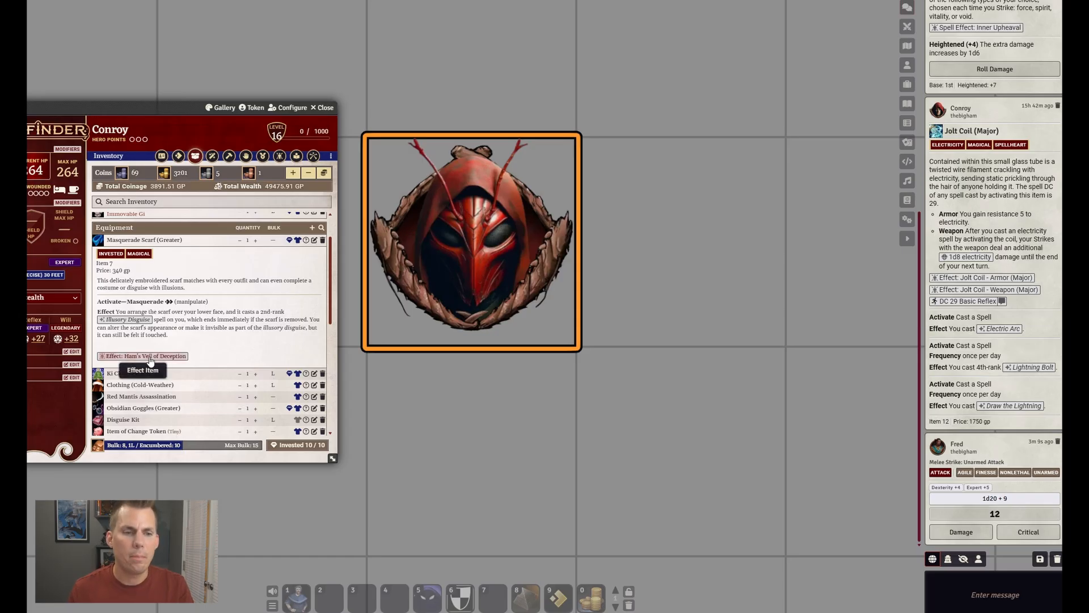
click(146, 356)
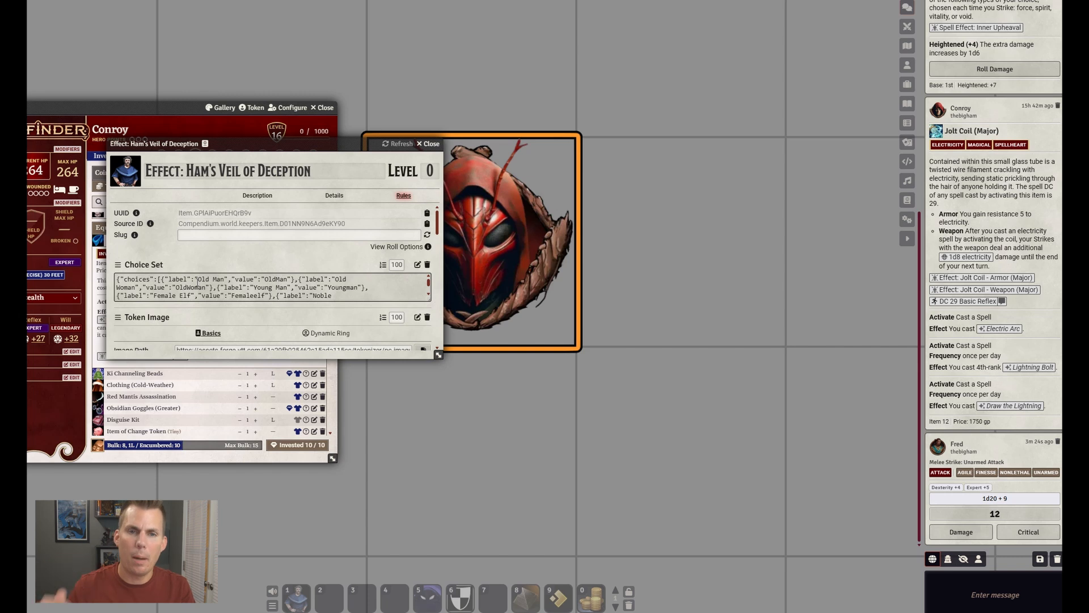
scroll(down, 3)
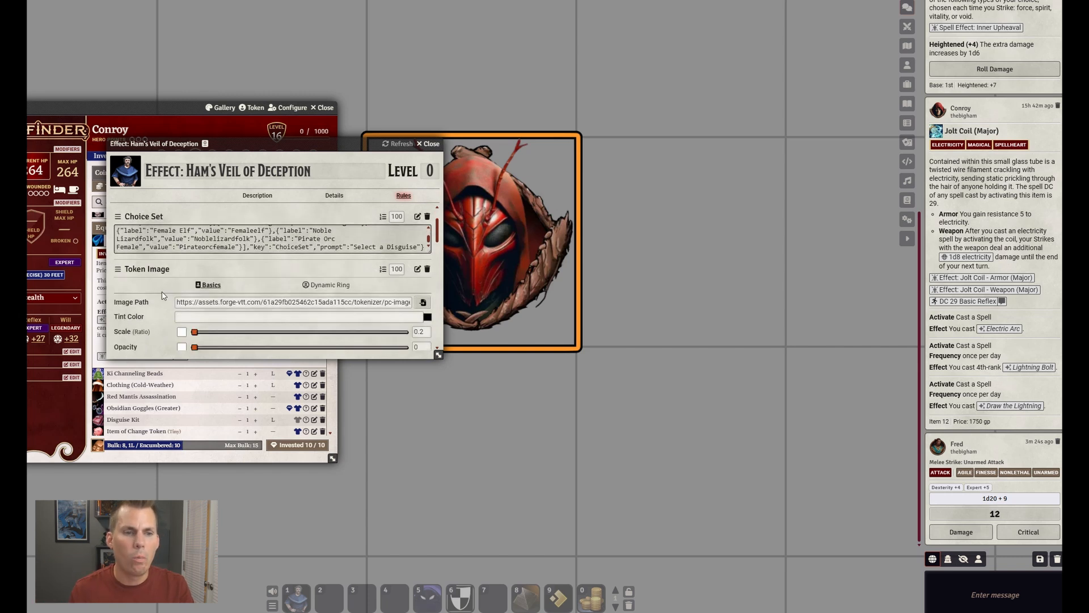
scroll(down, 3)
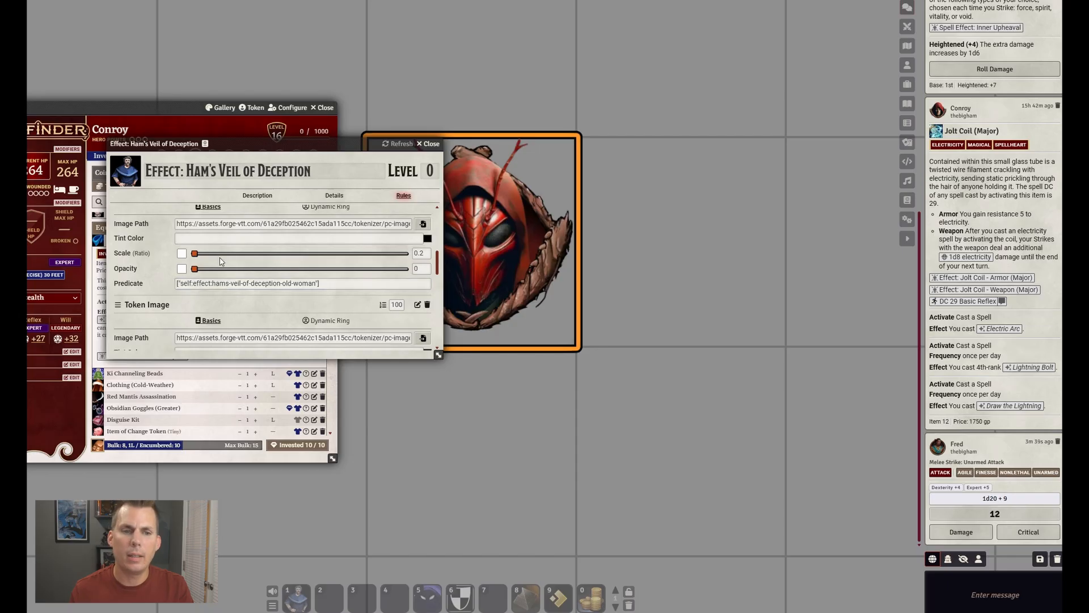
Disguise Conroy as the Old Man with Ham's Veil of Deception, then switch to Noble Lizardfolk
click(428, 143)
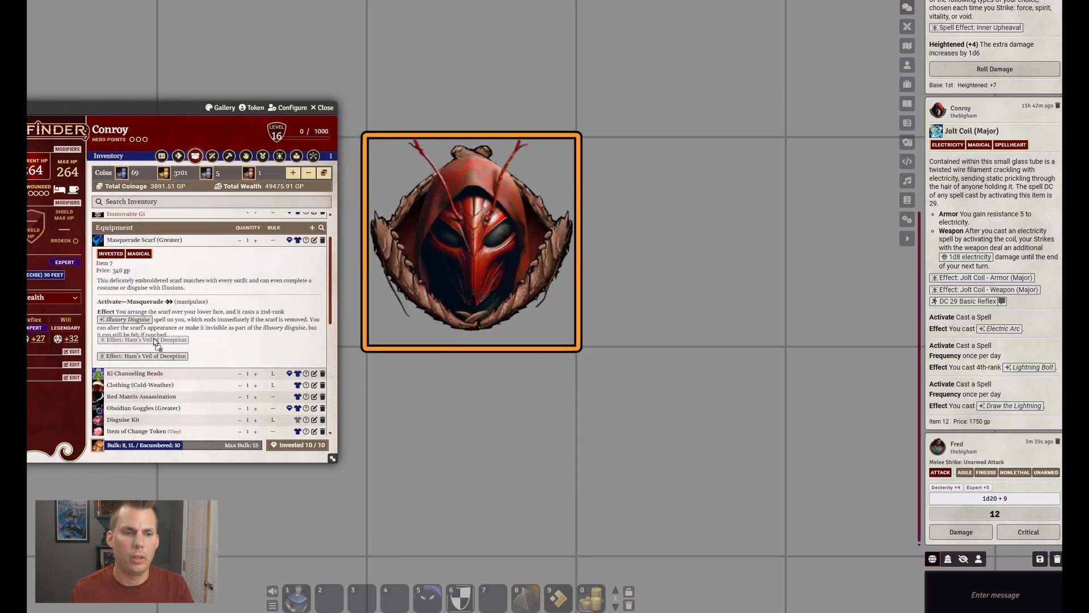
click(145, 355)
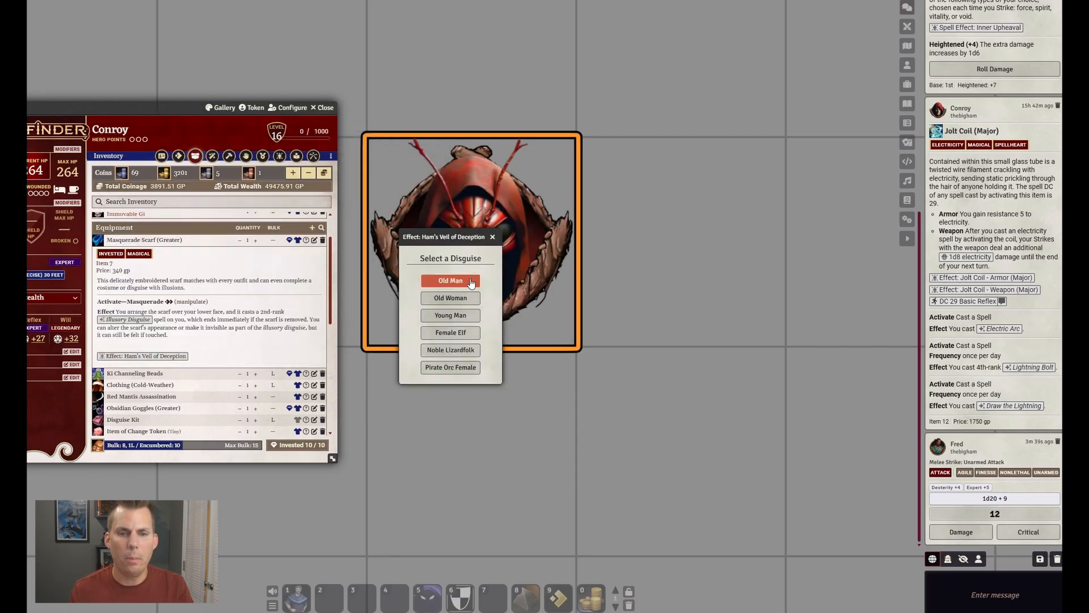
click(450, 280)
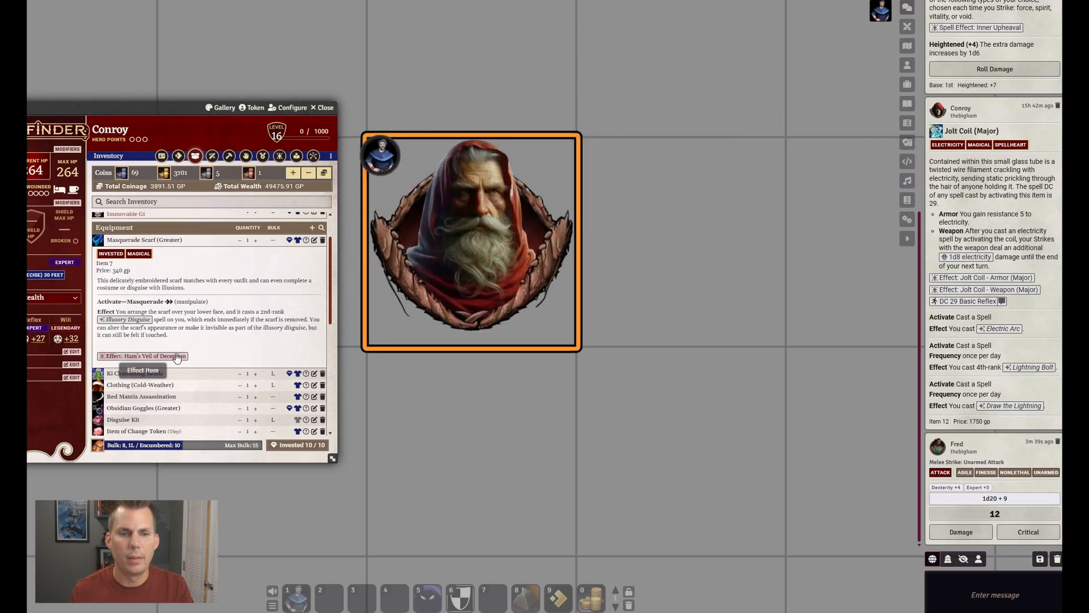
click(145, 356)
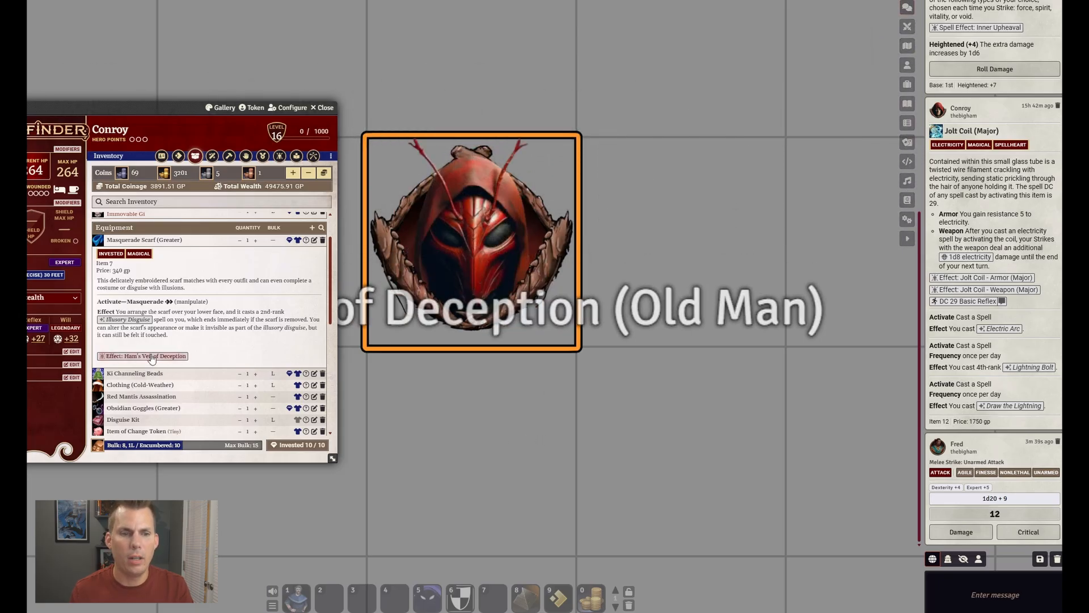
click(145, 355)
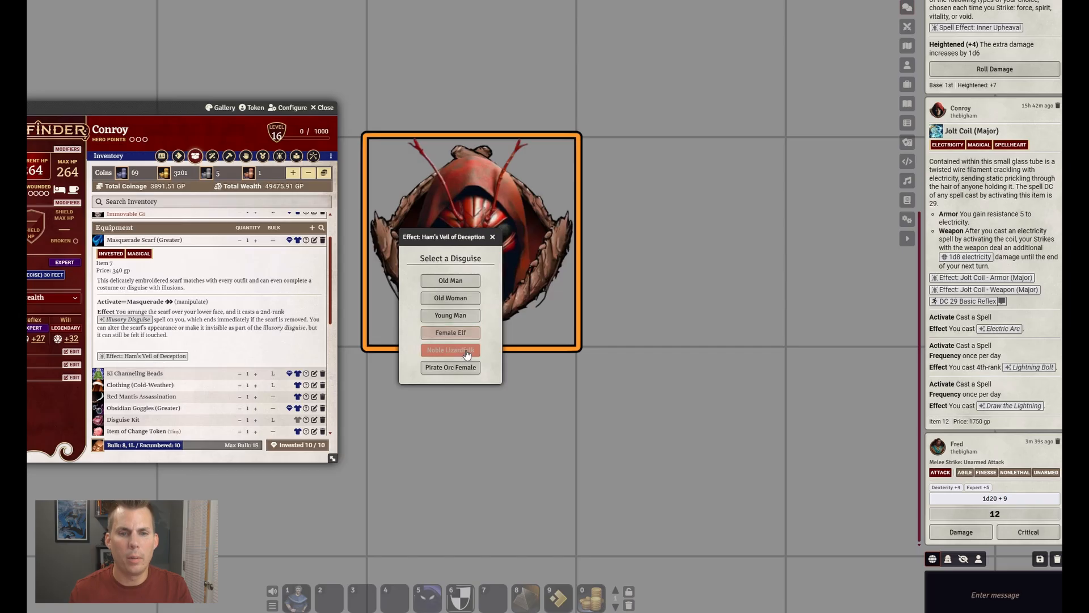
click(450, 349)
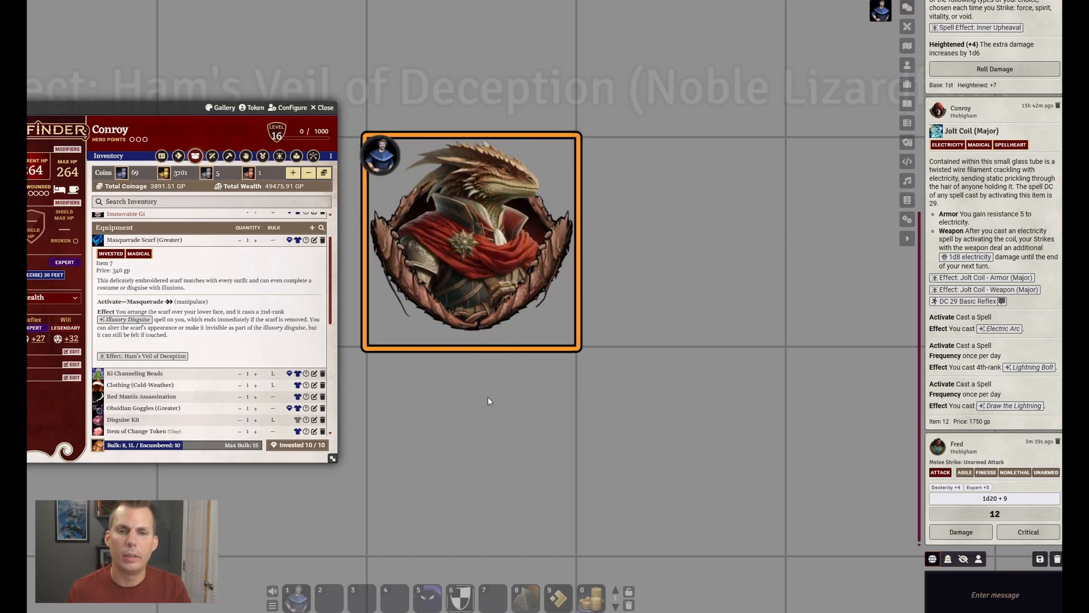
mouse_move(867, 41)
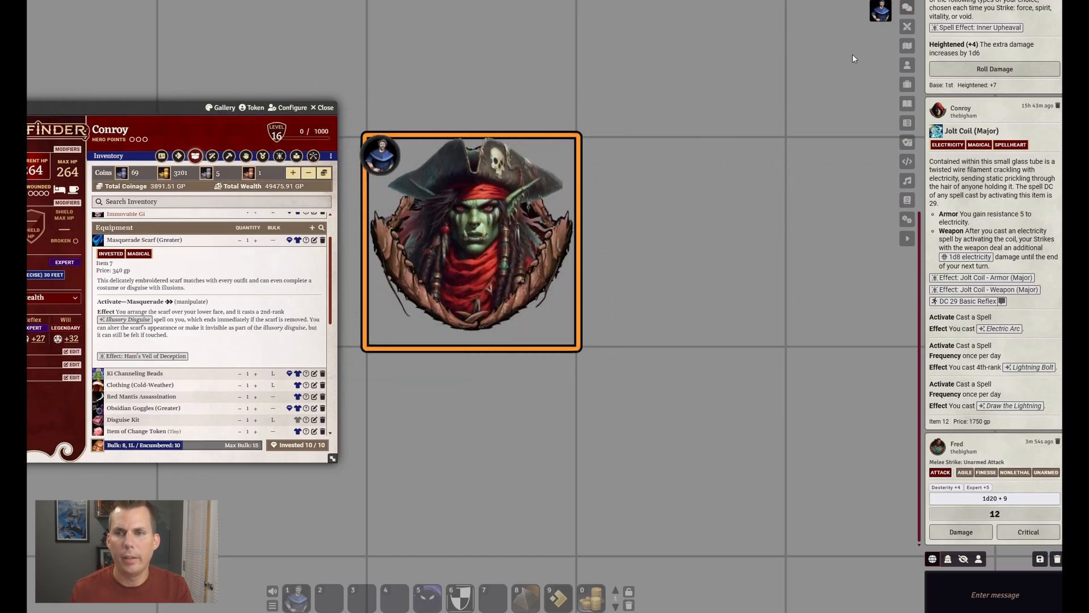
mouse_move(879, 10)
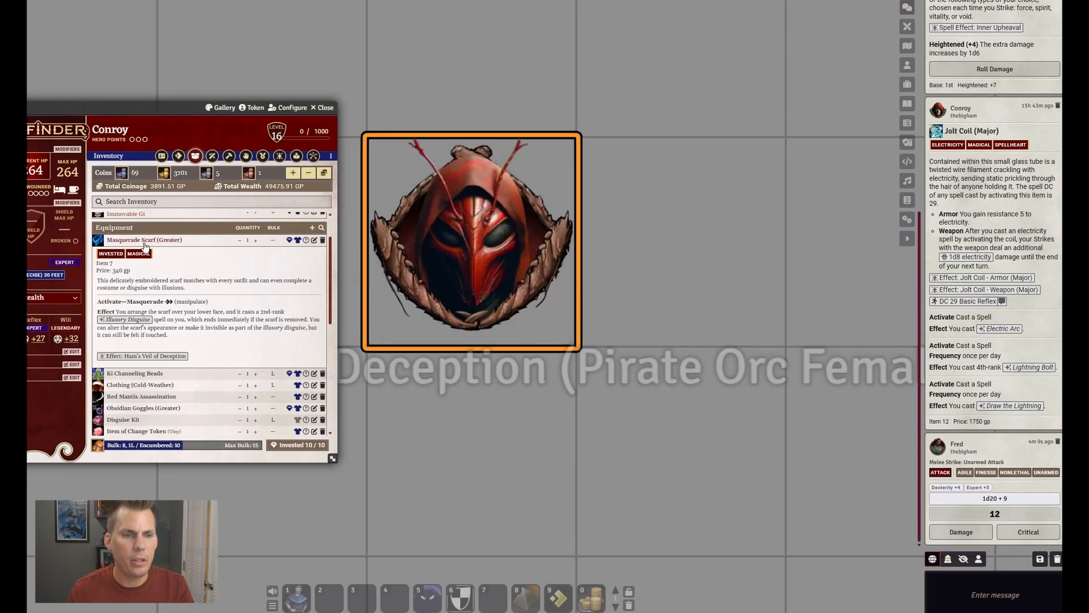
click(145, 239)
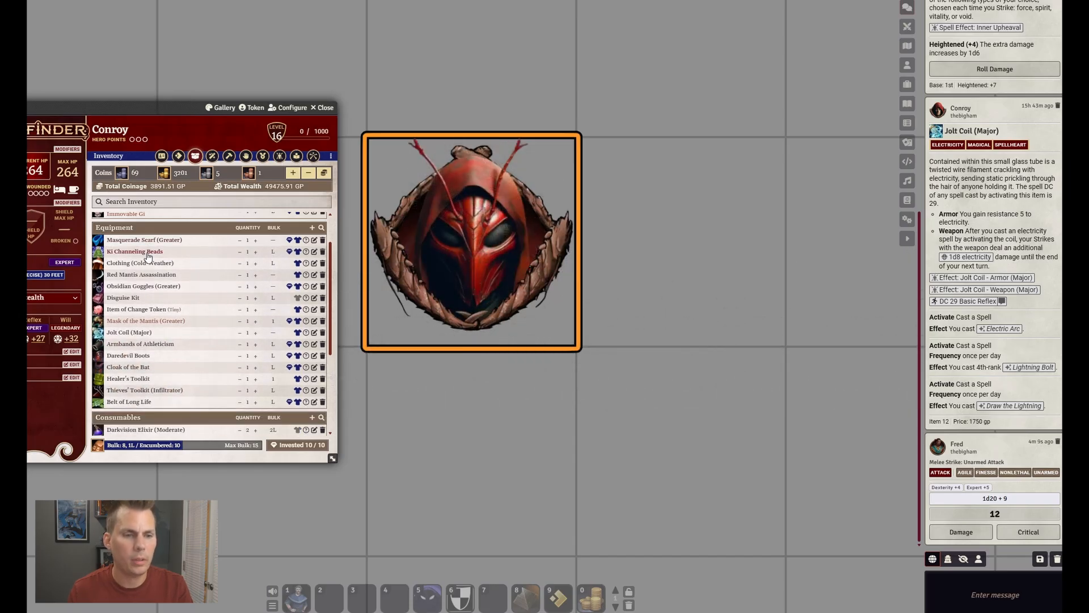
mouse_move(137, 309)
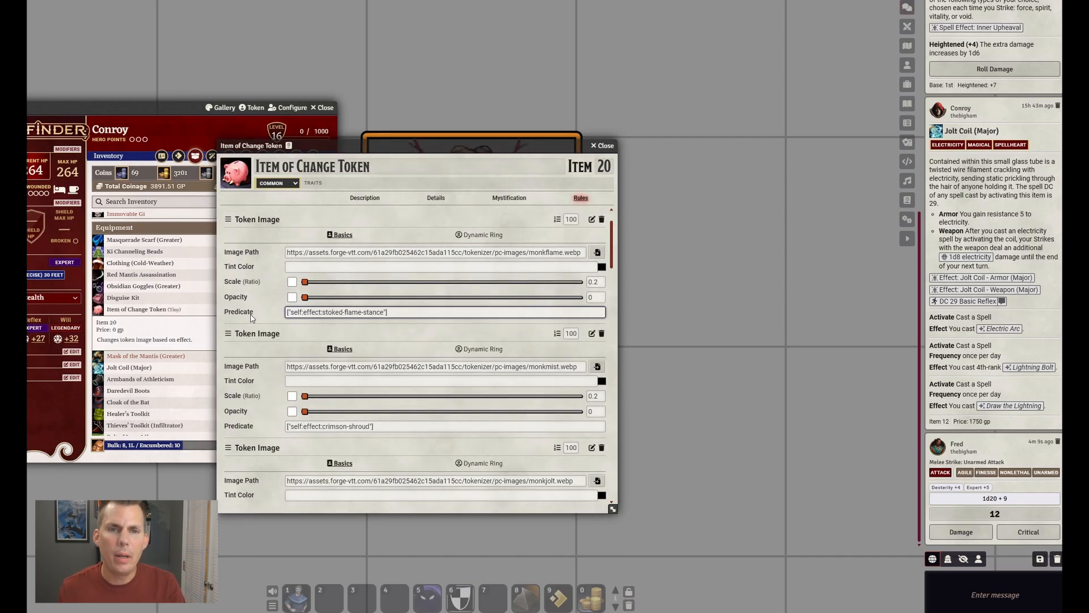
scroll(down, 3)
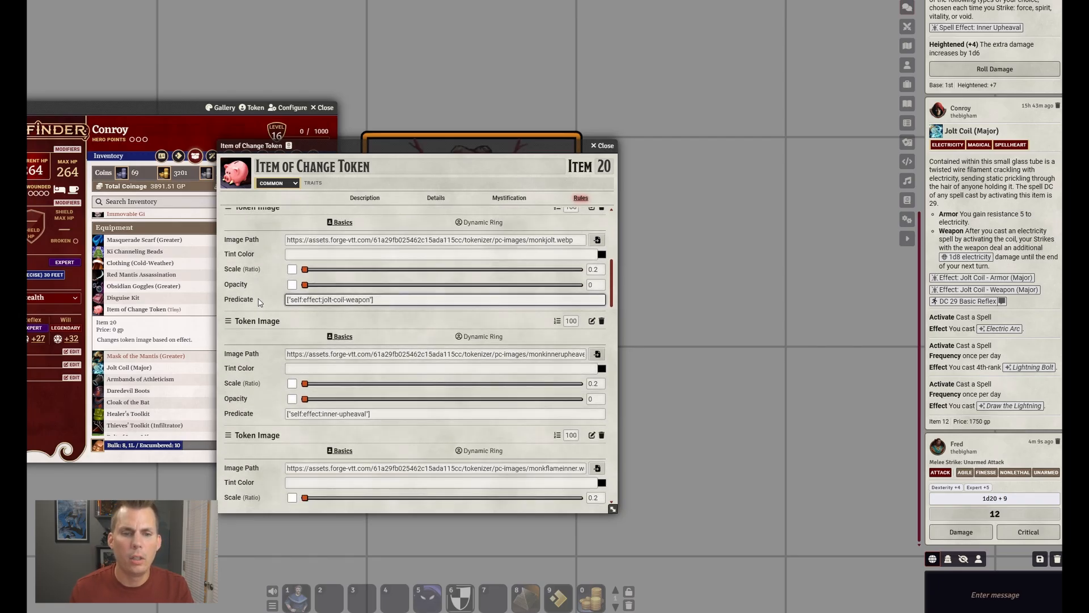
scroll(down, 3)
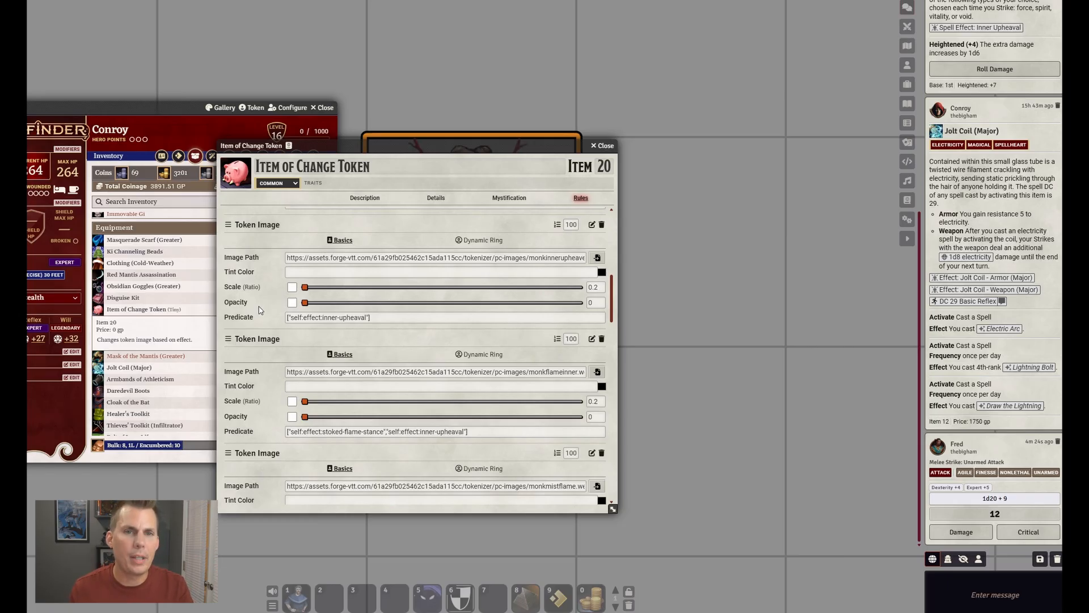
scroll(down, 3)
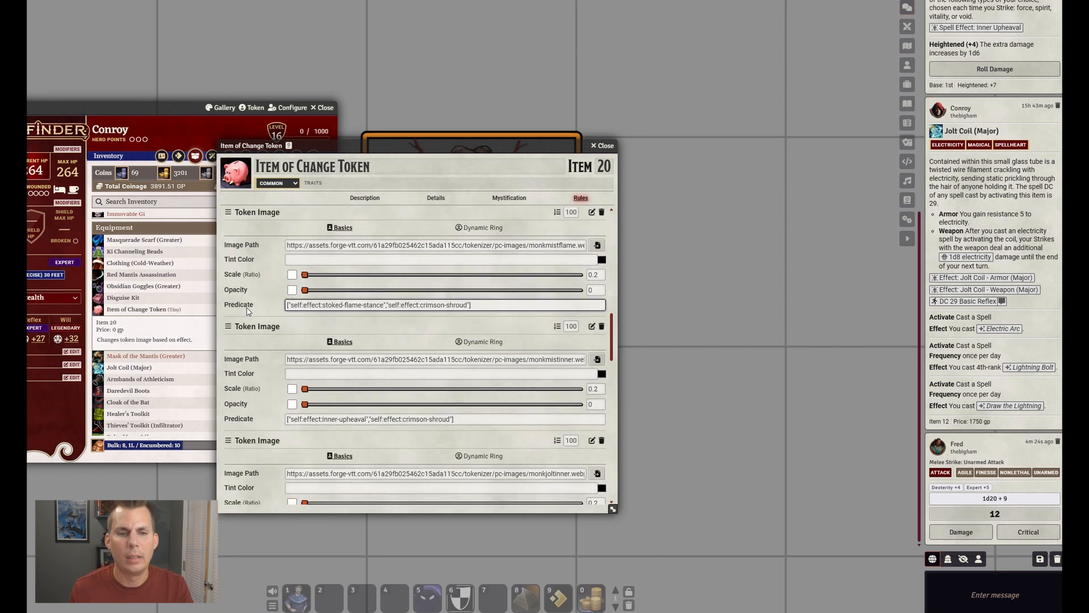
scroll(up, 3)
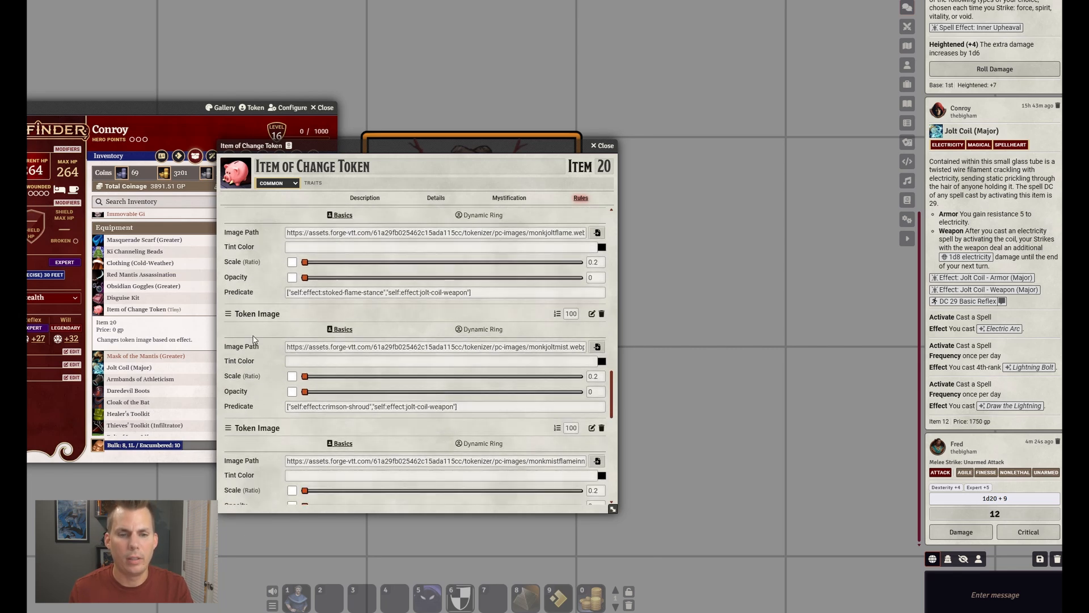
scroll(down, 3)
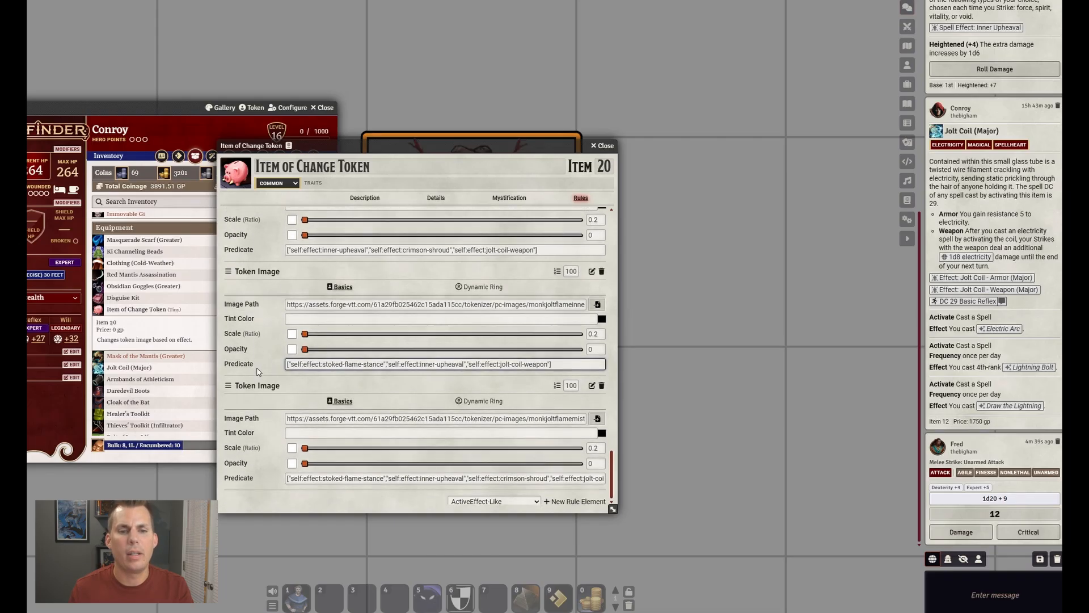
click(601, 146)
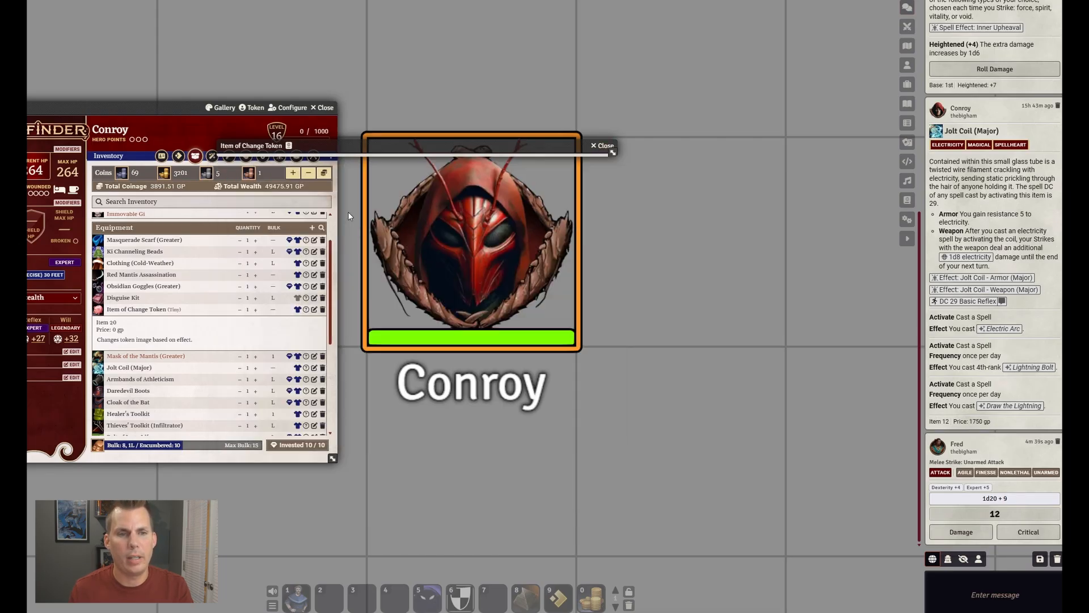
Apply the Jolt Coil weapon effect and Inner Upheaval with Vitality damage to Conroy
click(601, 145)
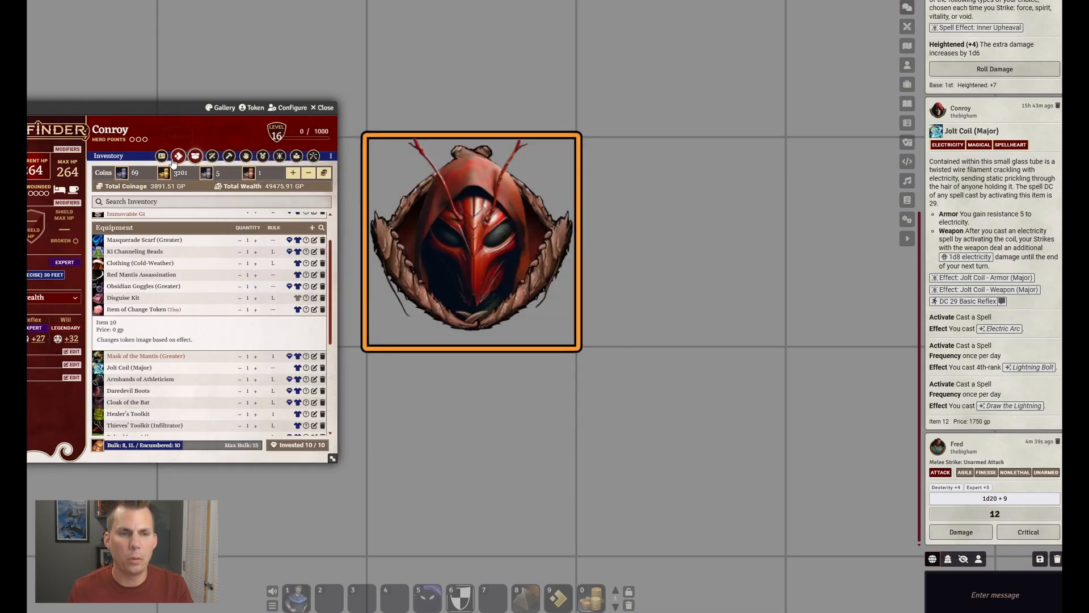
mouse_move(161, 155)
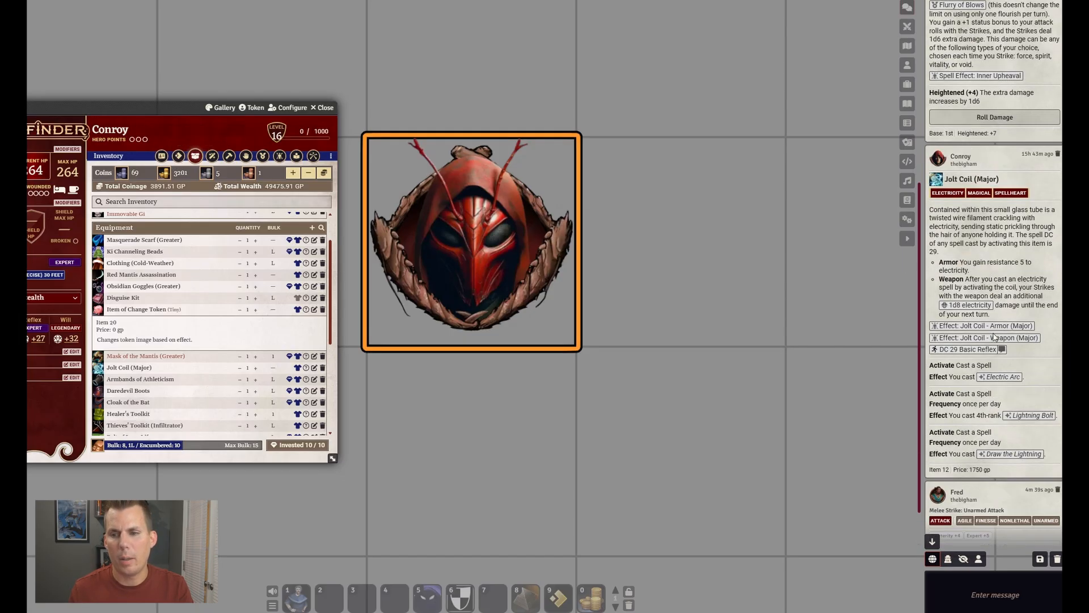
mouse_move(986, 337)
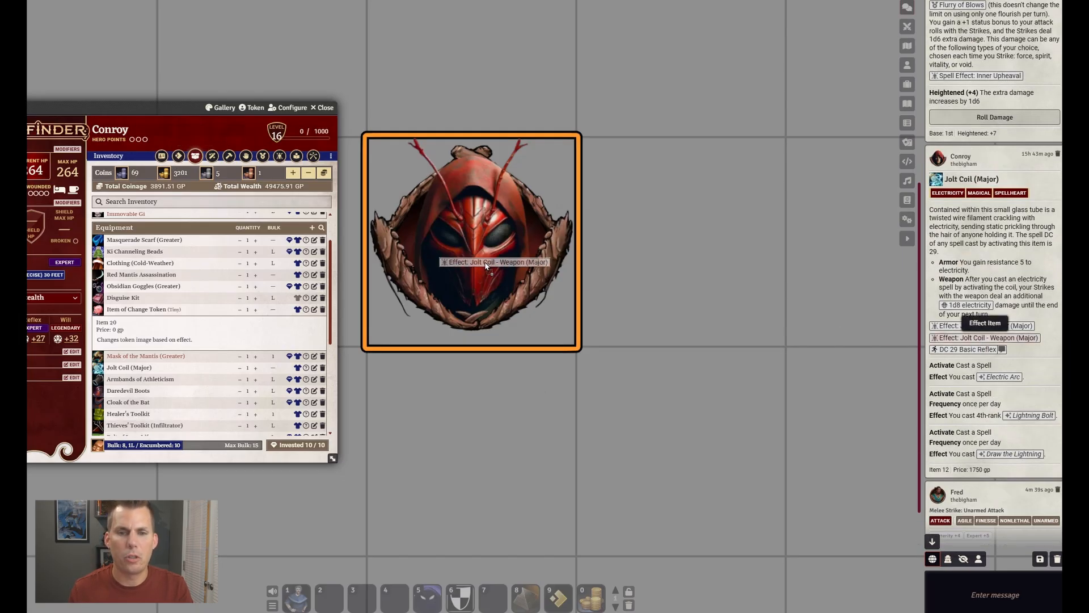
click(985, 338)
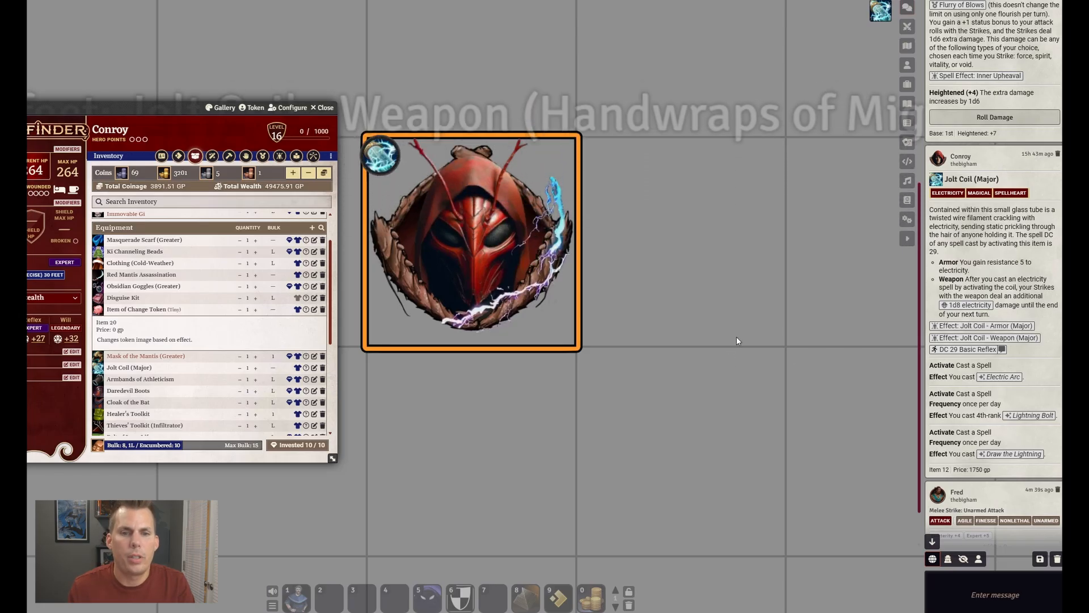
scroll(up, 3)
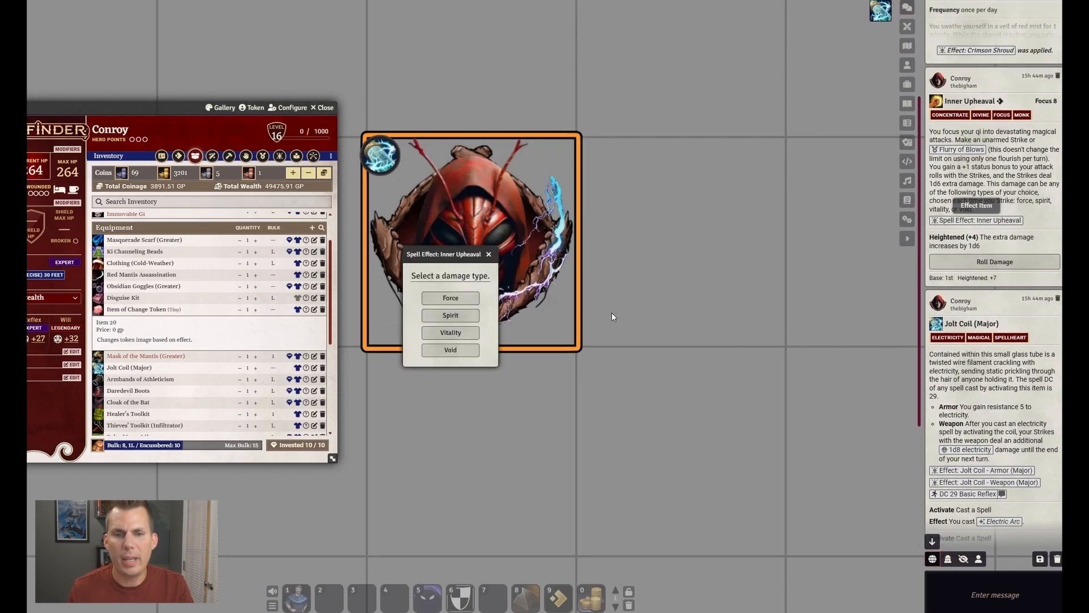
click(450, 332)
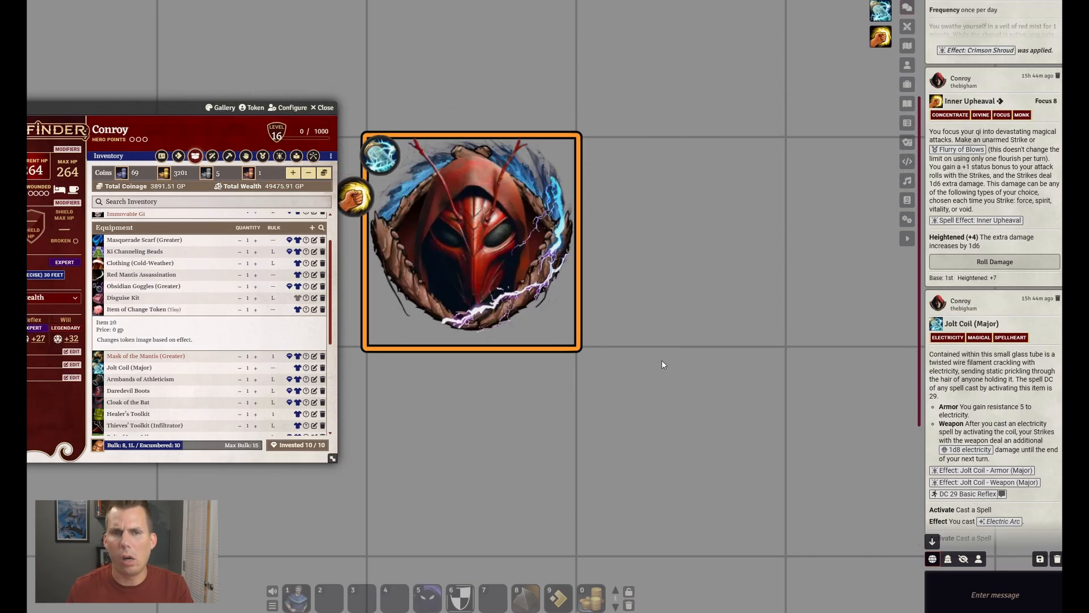
scroll(up, 3)
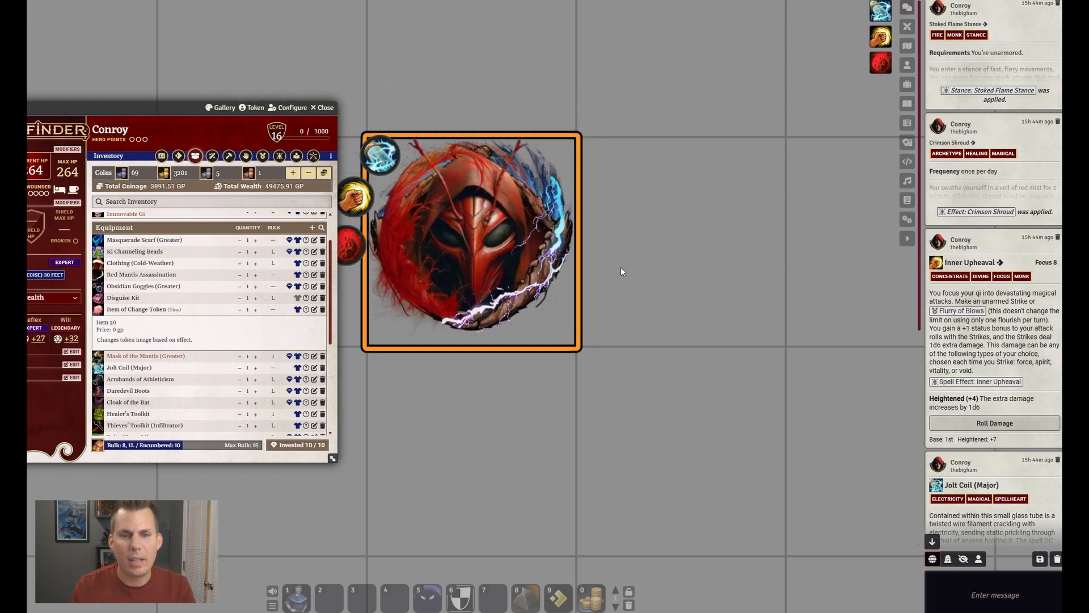
mouse_move(816, 144)
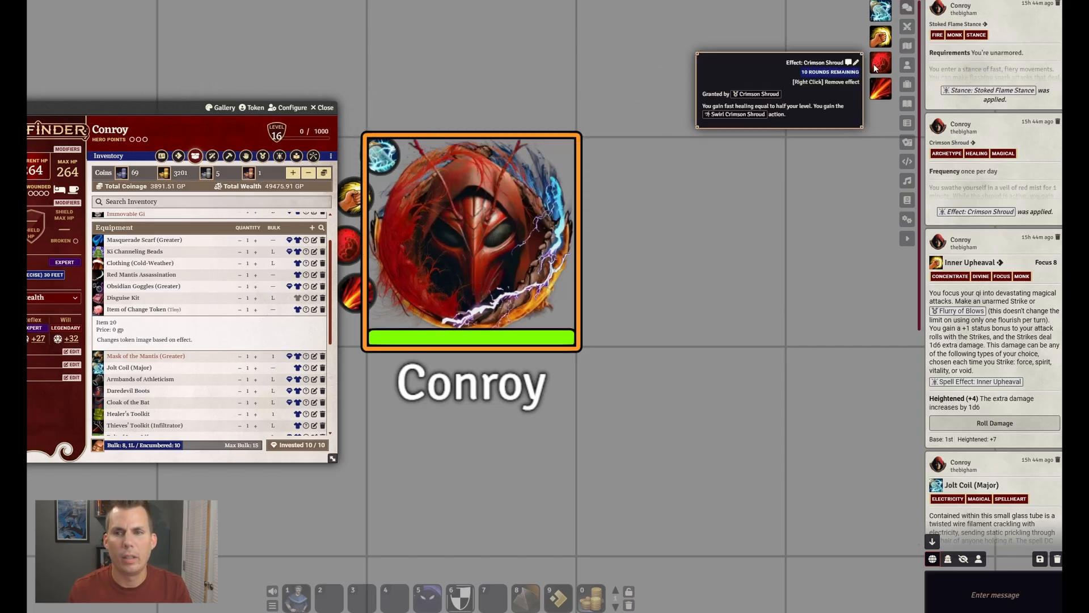
mouse_move(880, 62)
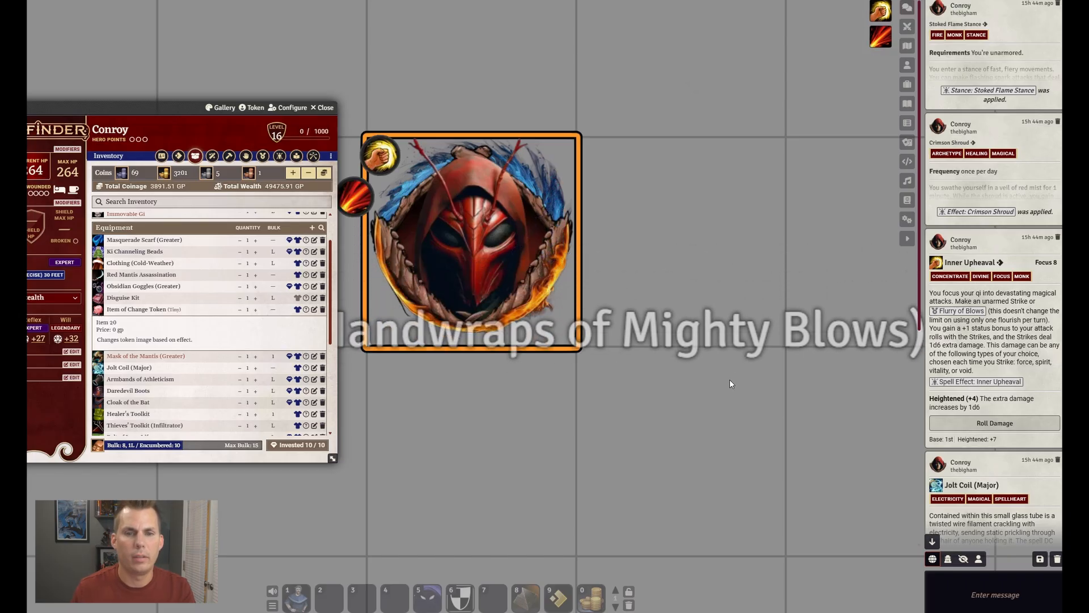
mouse_move(880, 10)
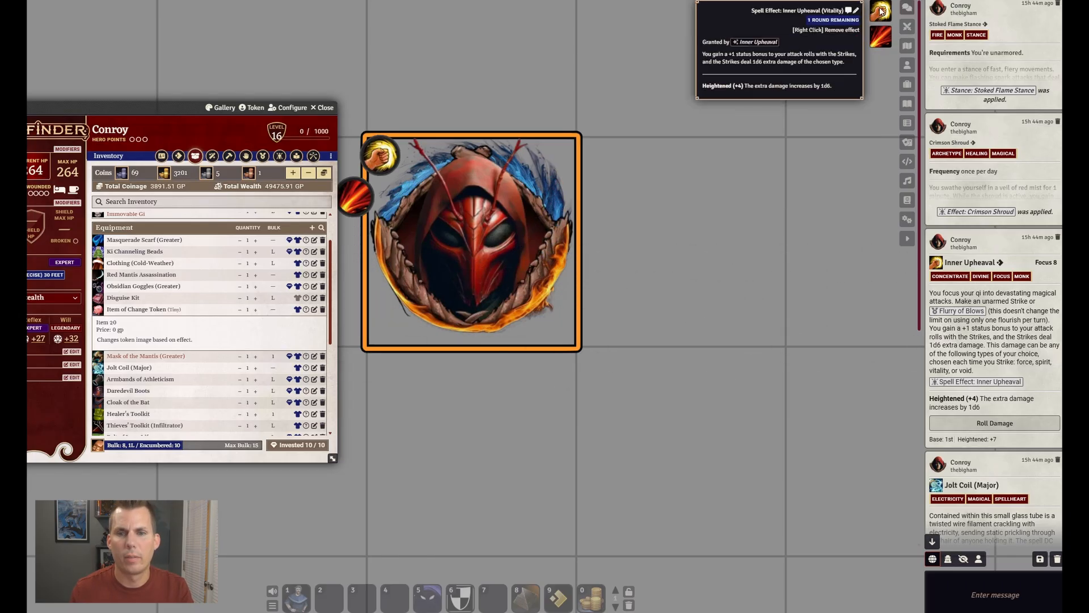